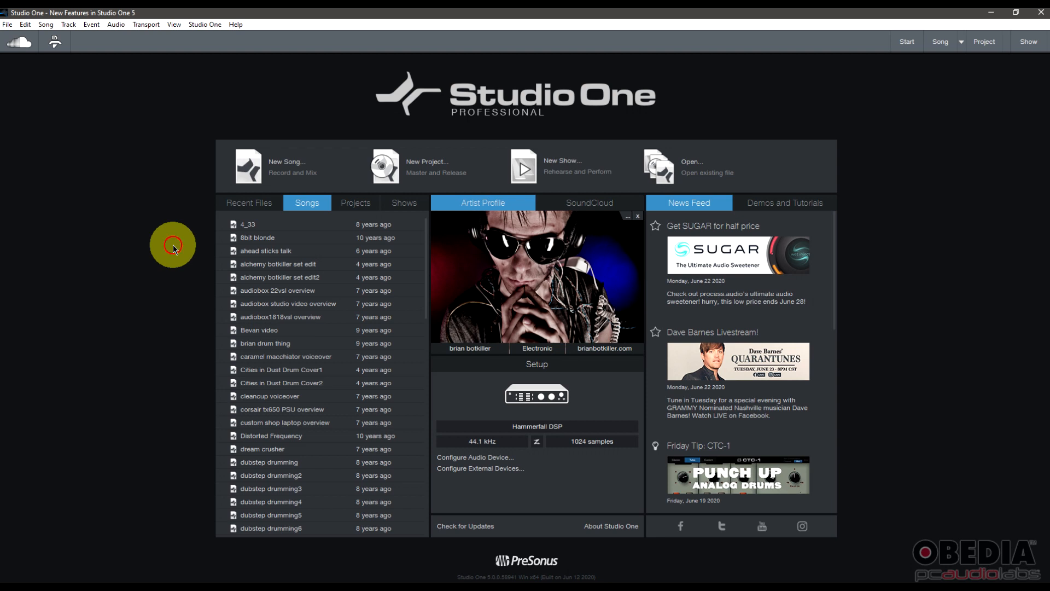
mouse_move(185, 238)
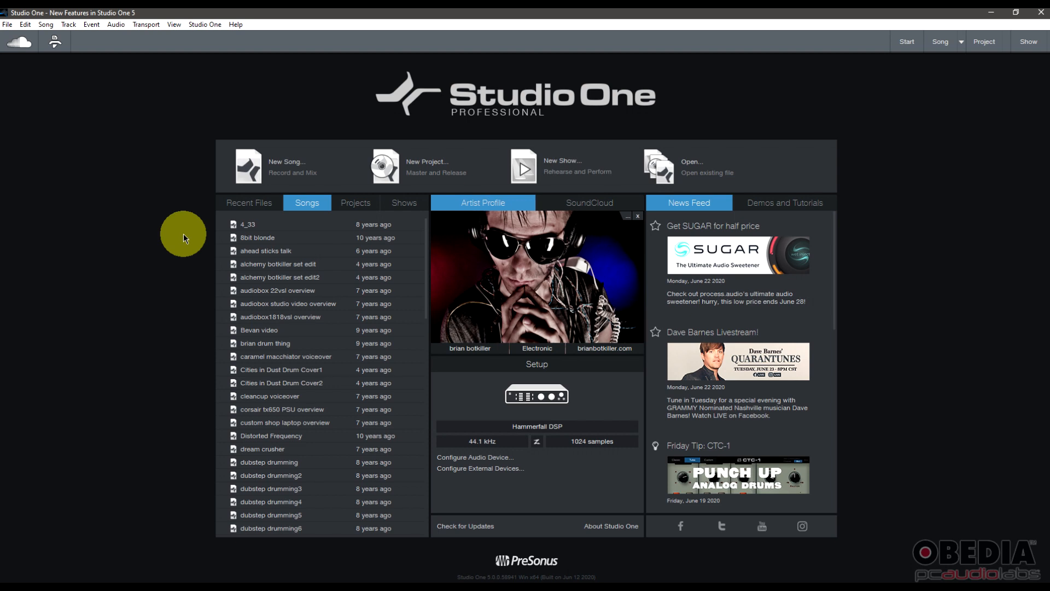
mouse_move(180, 194)
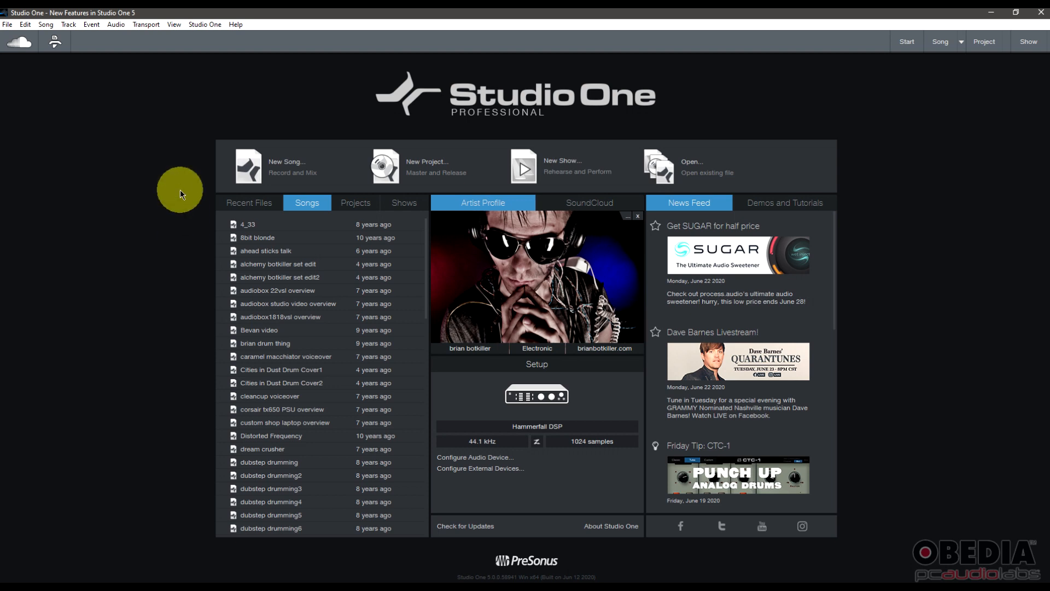
mouse_move(973, 135)
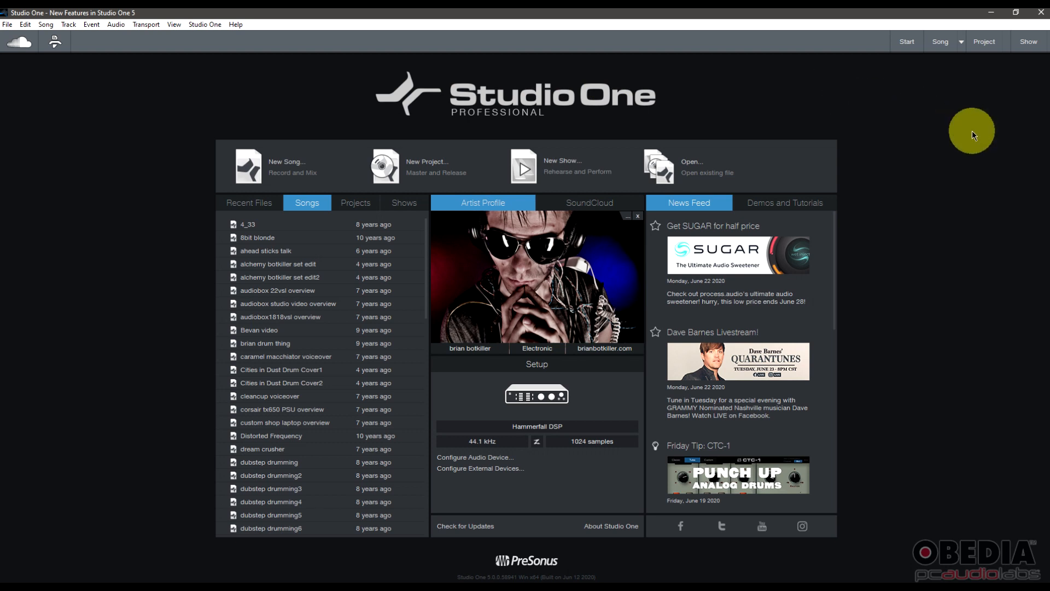
mouse_move(979, 159)
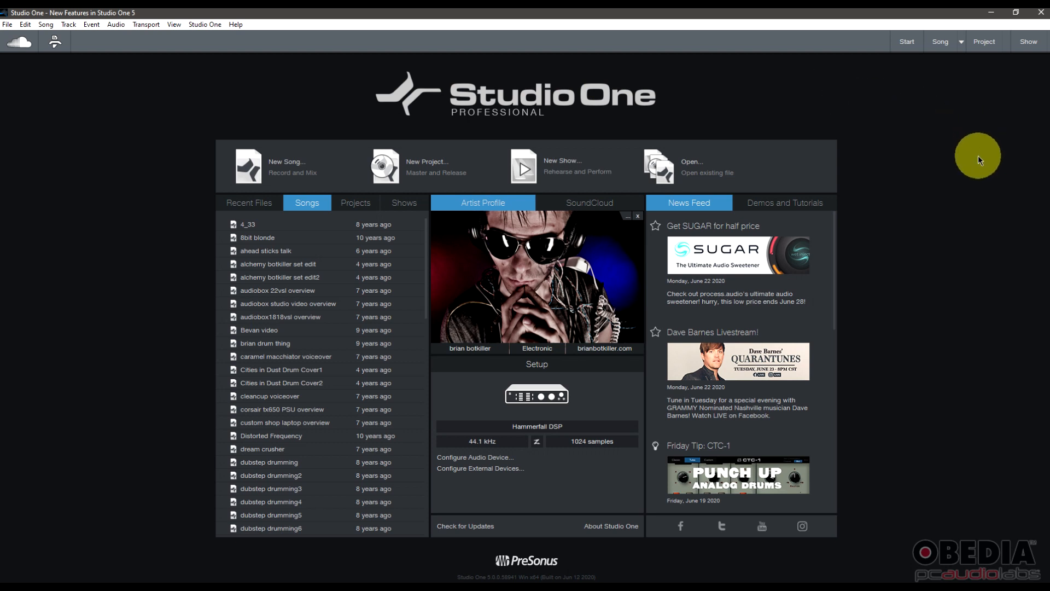
mouse_move(964, 206)
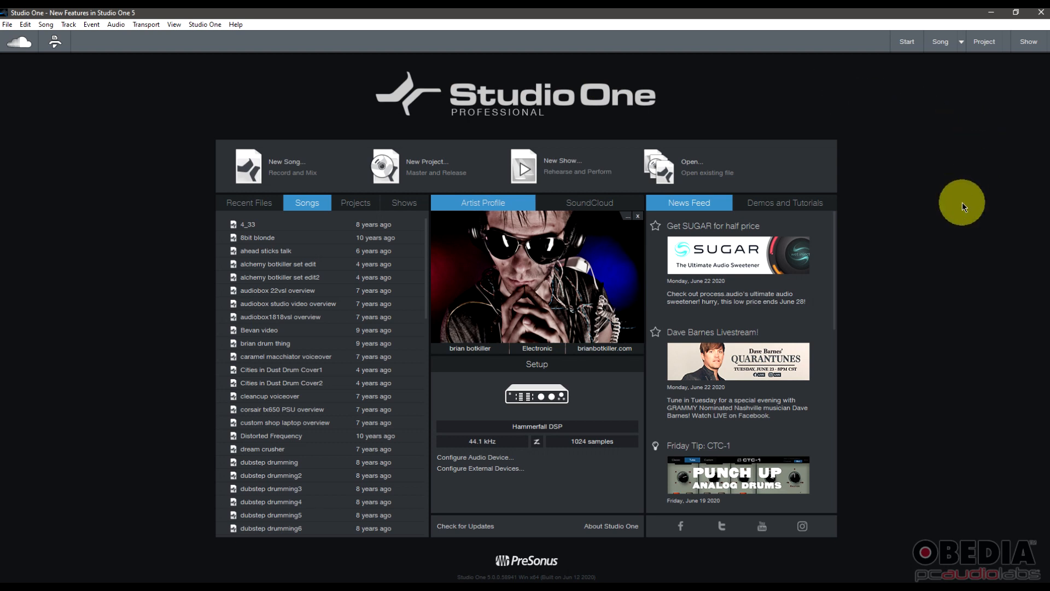
mouse_move(963, 176)
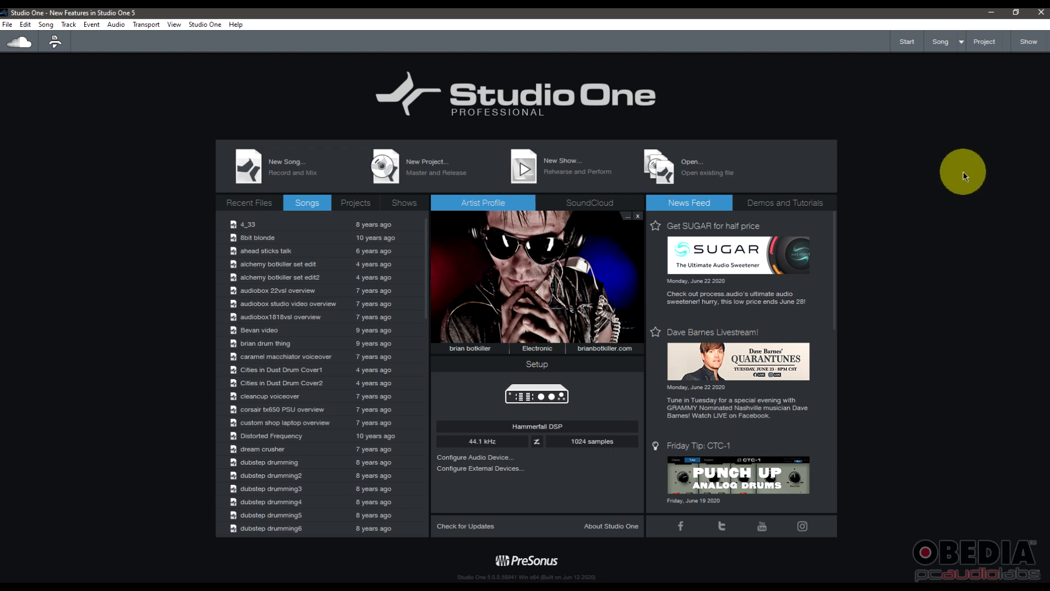
mouse_move(988, 246)
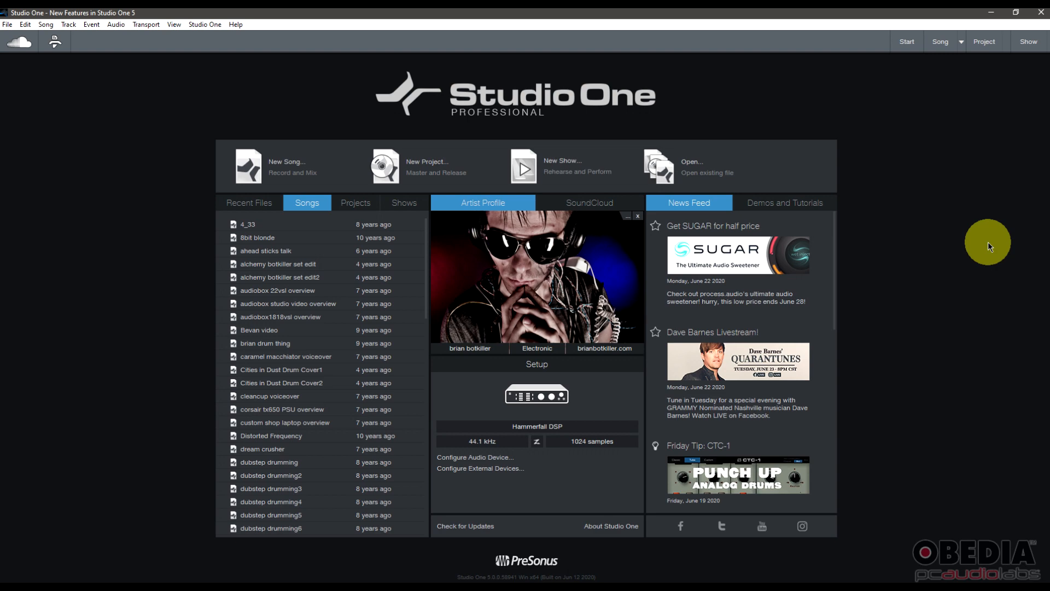
mouse_move(975, 255)
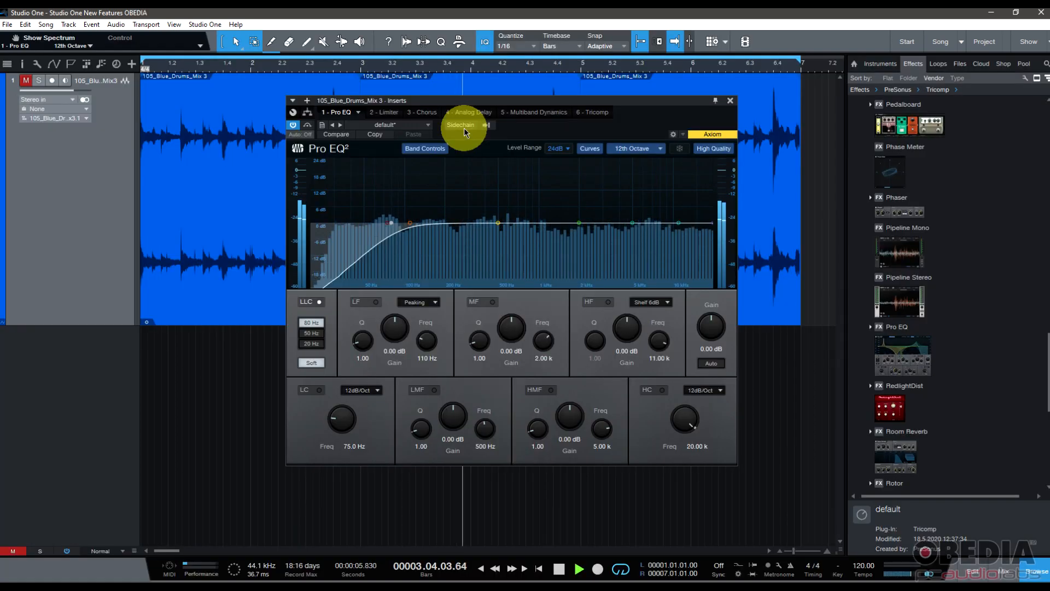
mouse_move(561, 243)
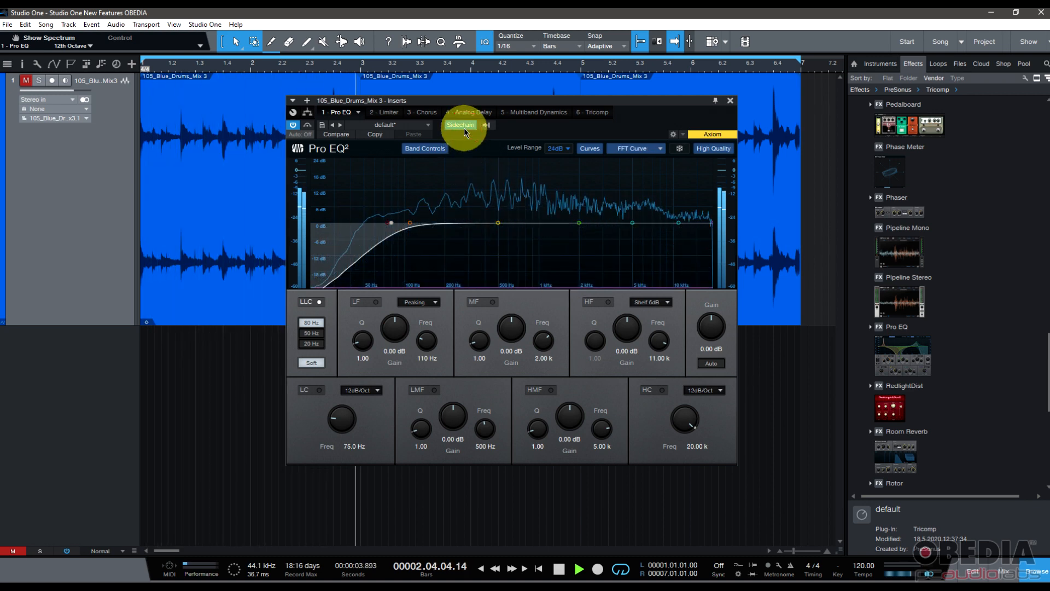
- Hide the sidechain spectrum, then view Limiter, Chorus, Analog Delay, Multiband Dynamics and Tricomp
left_click(635, 149)
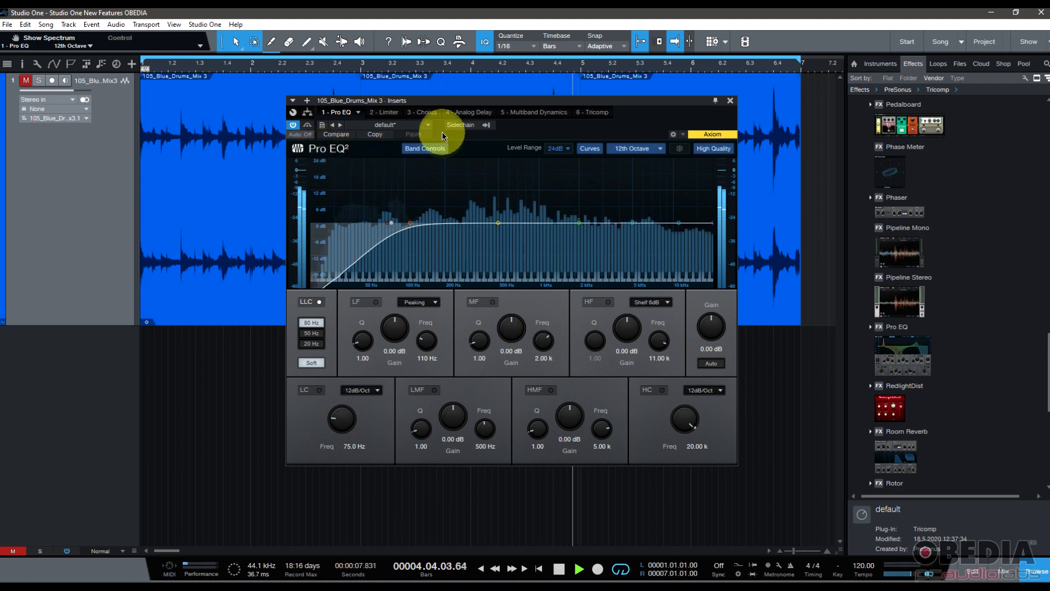
left_click(375, 111)
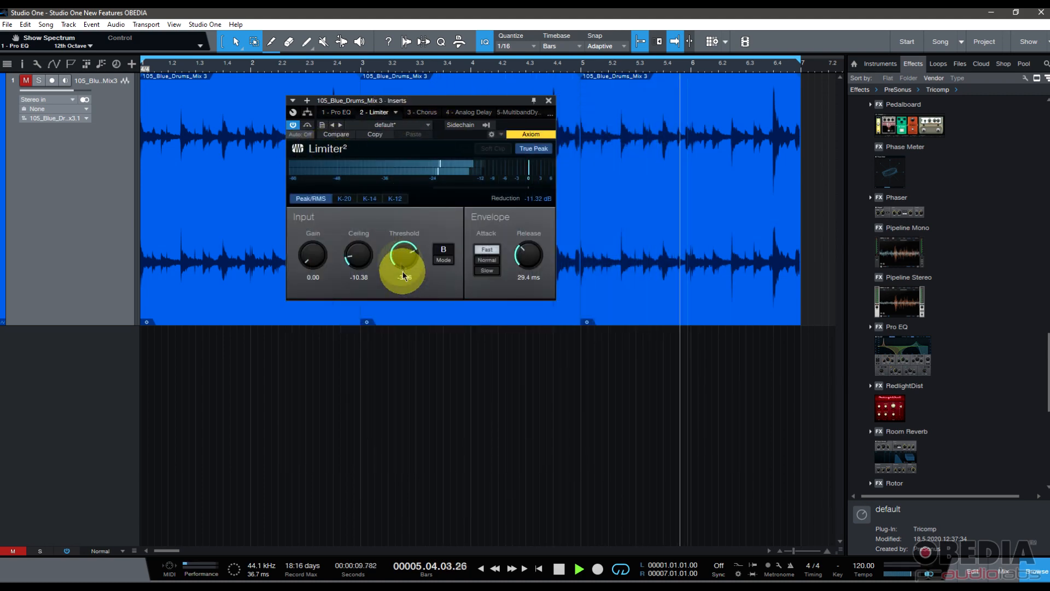
left_click(414, 111)
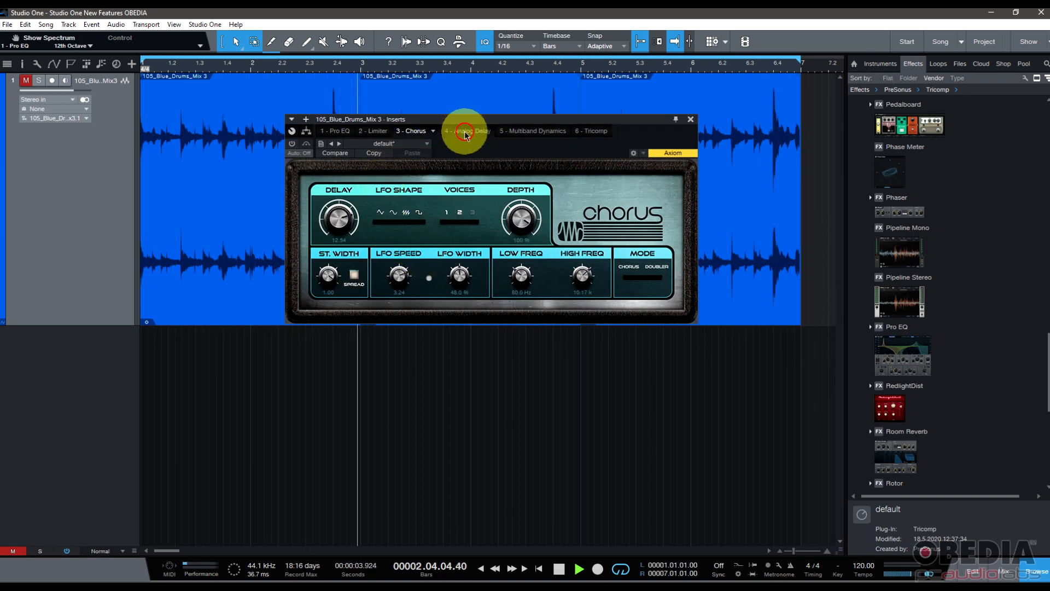
left_click(465, 131)
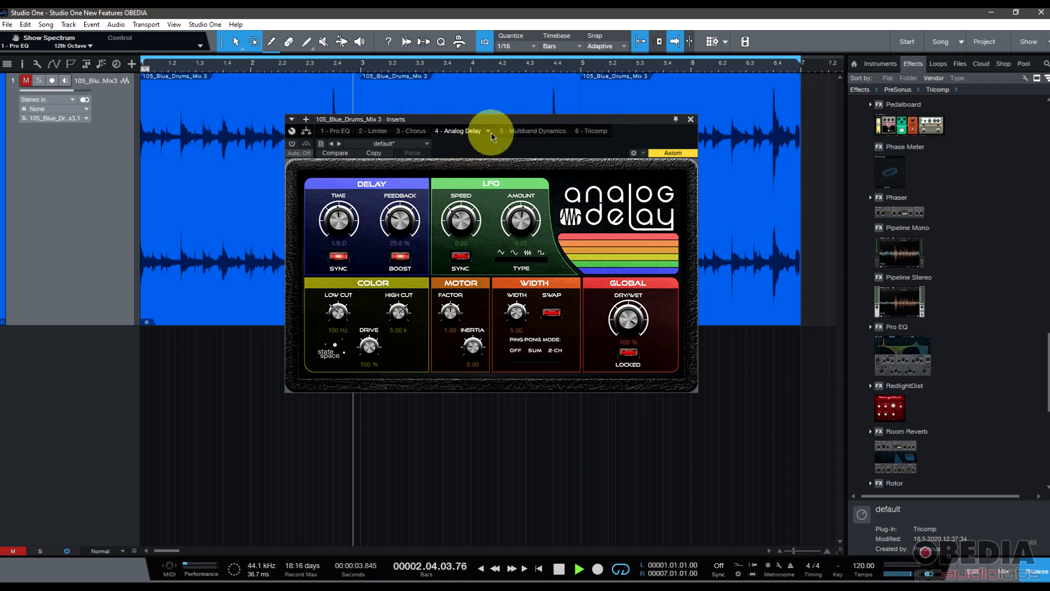
left_click(522, 131)
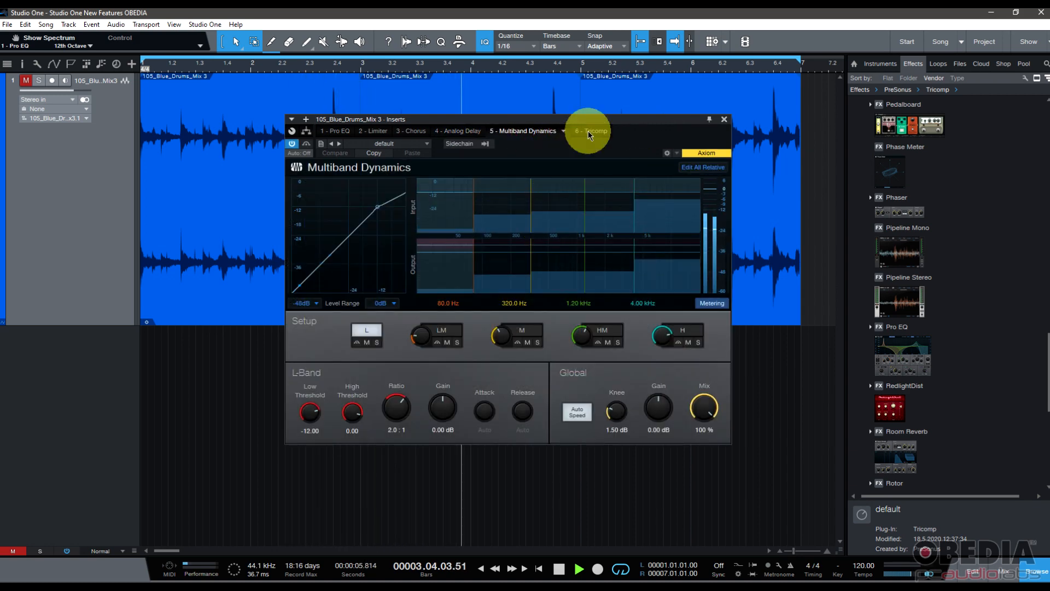
left_click(586, 130)
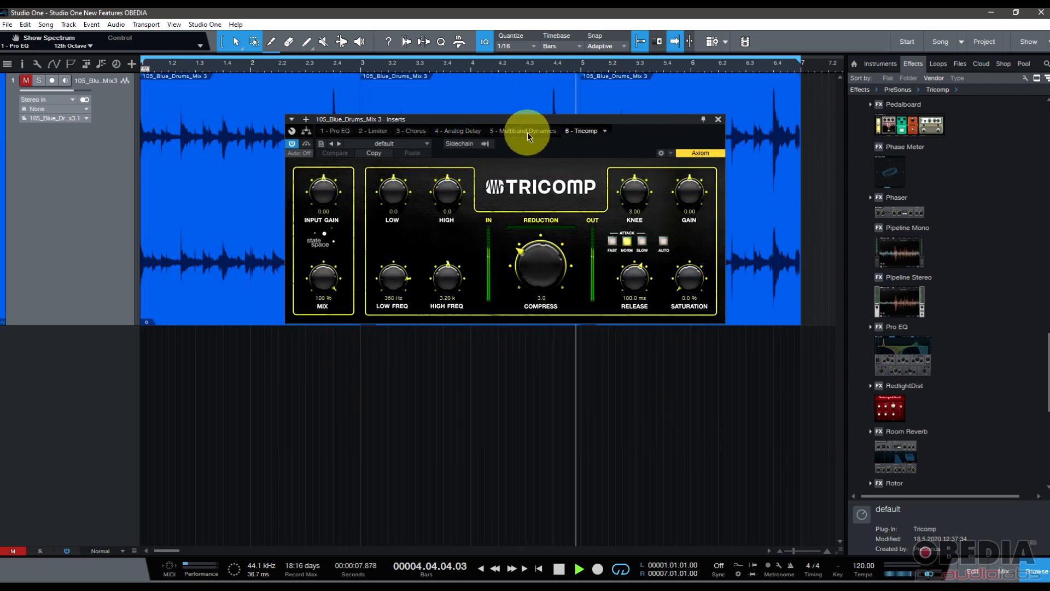
left_click(526, 131)
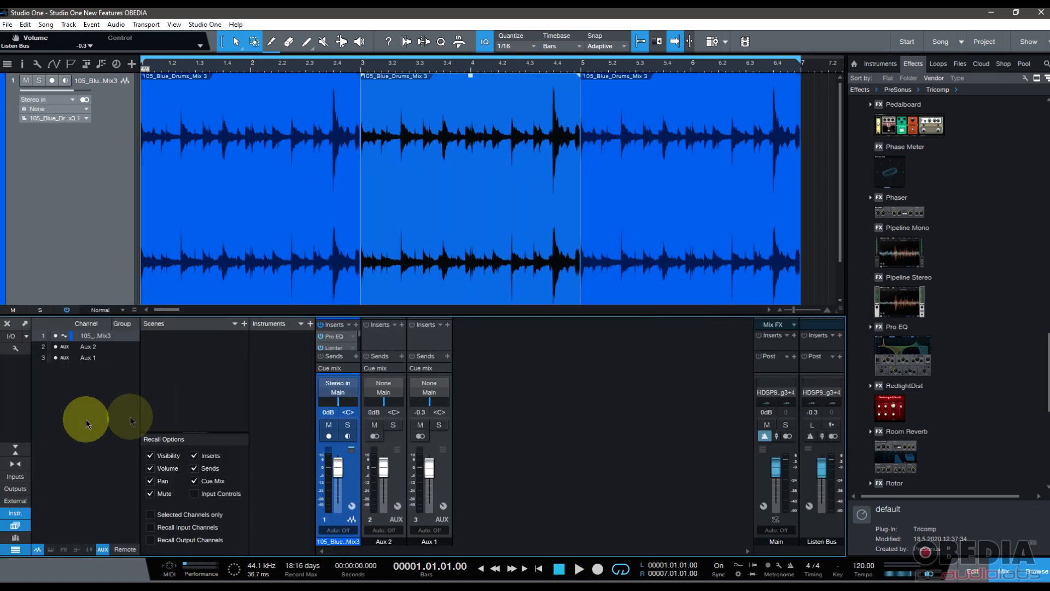
mouse_move(84, 505)
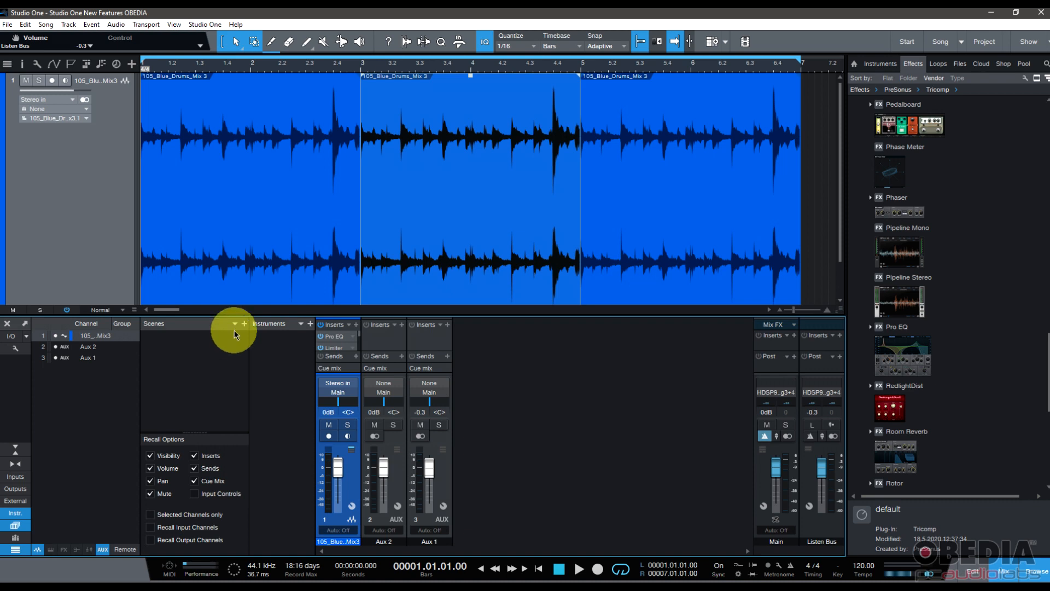
mouse_move(23, 525)
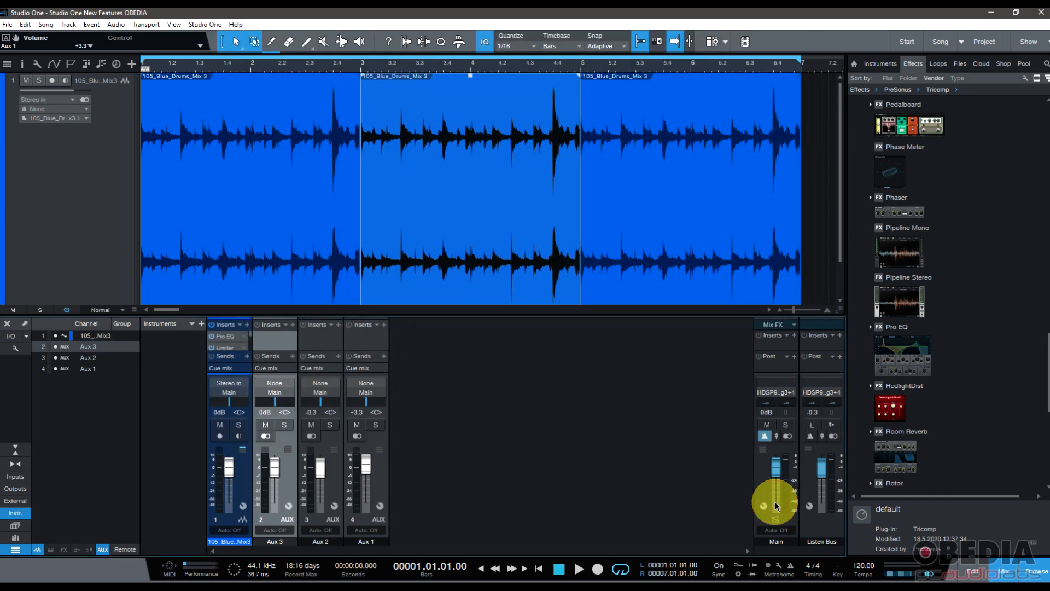
mouse_move(692, 439)
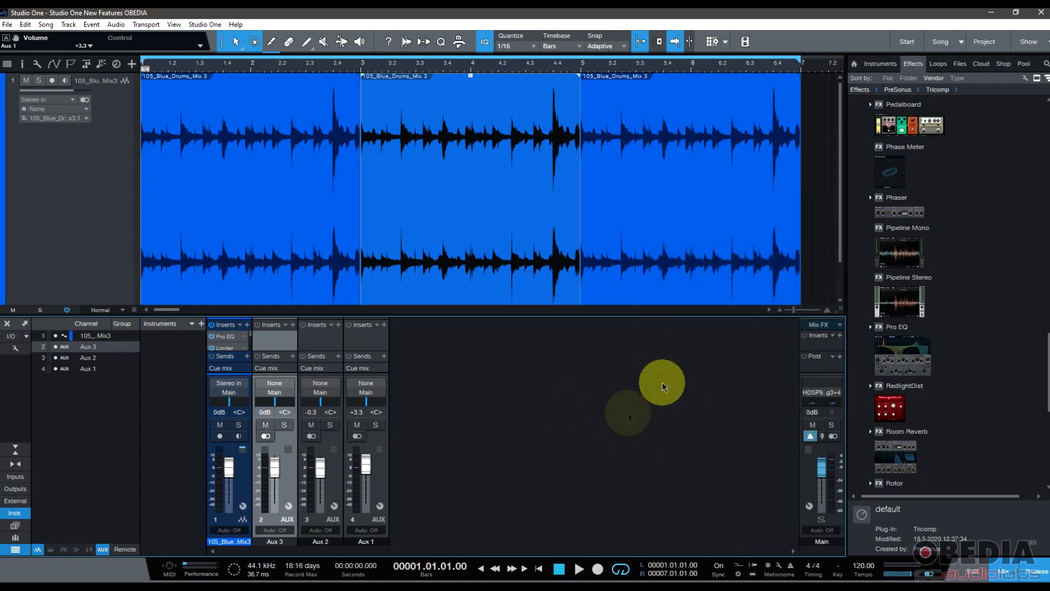
- Enable Listen Bus from the mixer's context menu, adding its channel beside Main and the aux channels
right_click(660, 381)
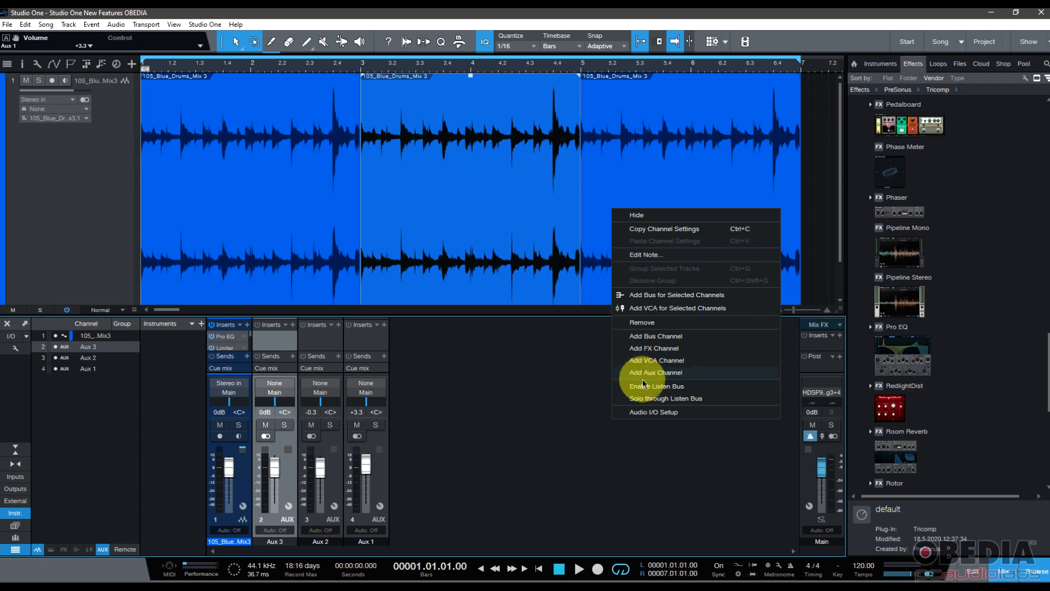
left_click(656, 386)
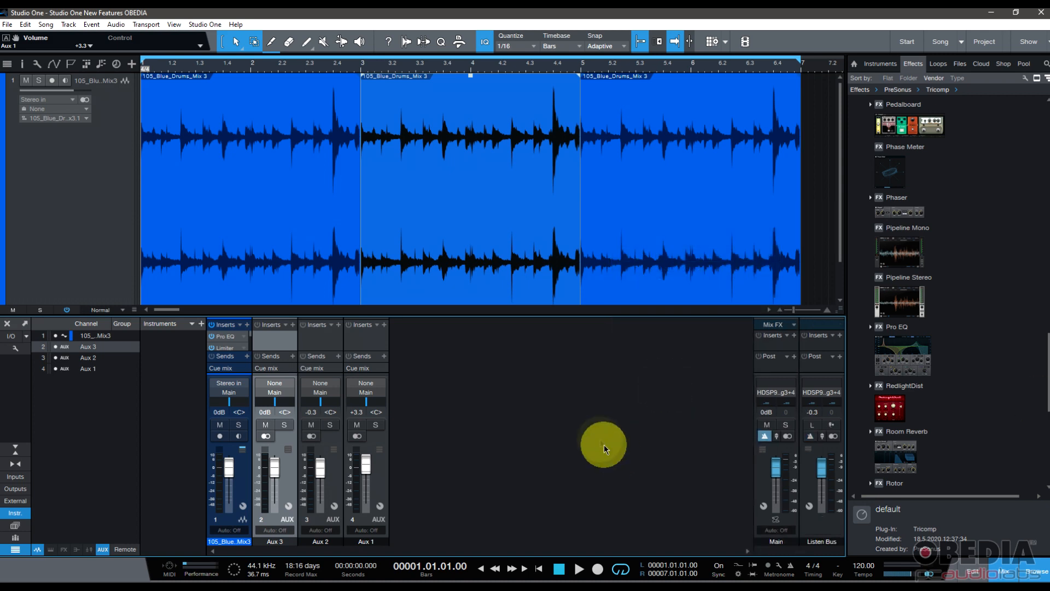
right_click(603, 448)
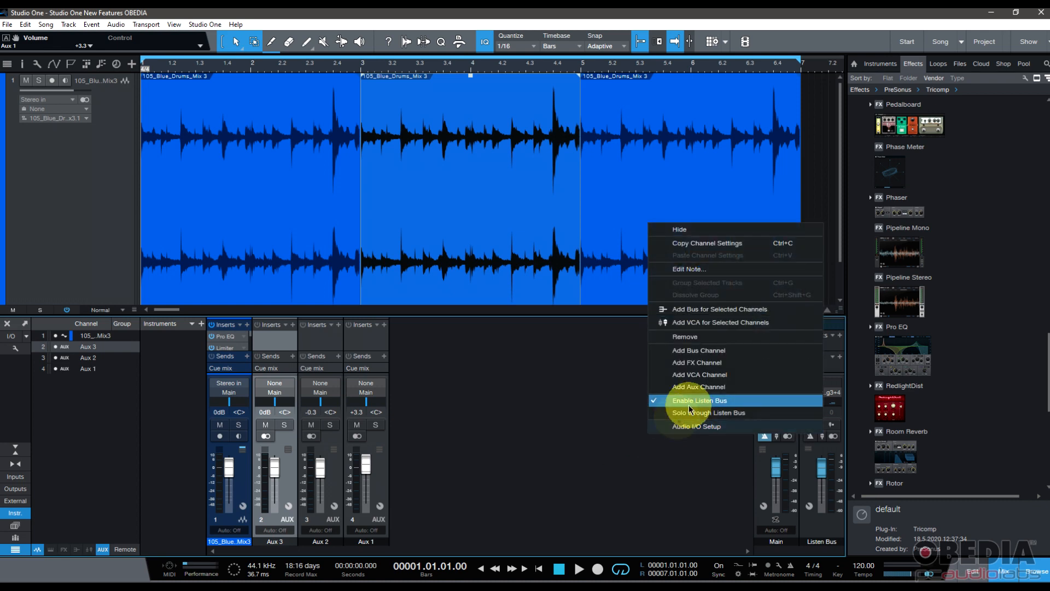
left_click(701, 400)
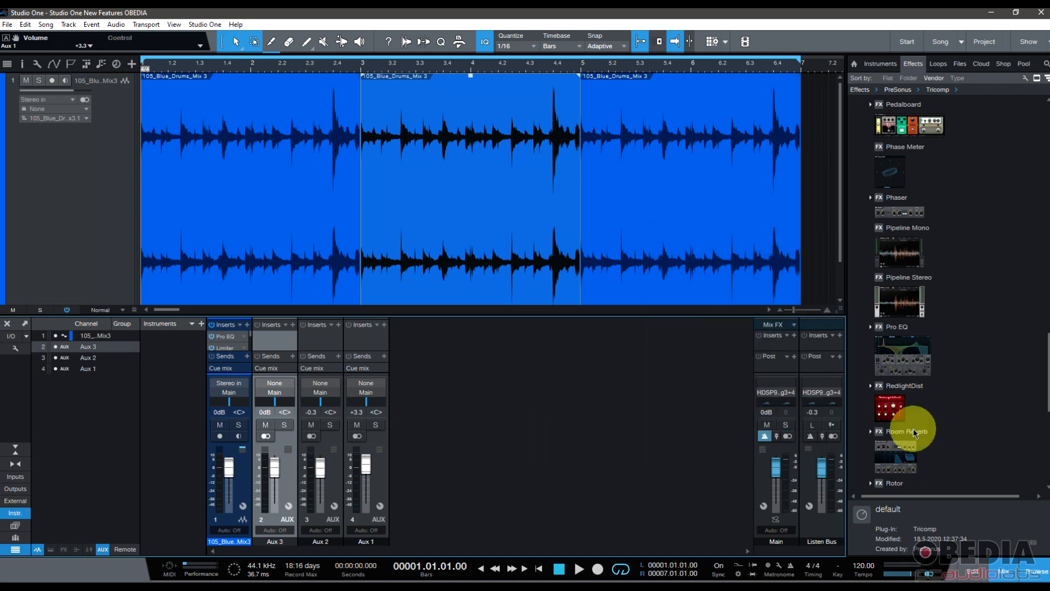
mouse_move(555, 435)
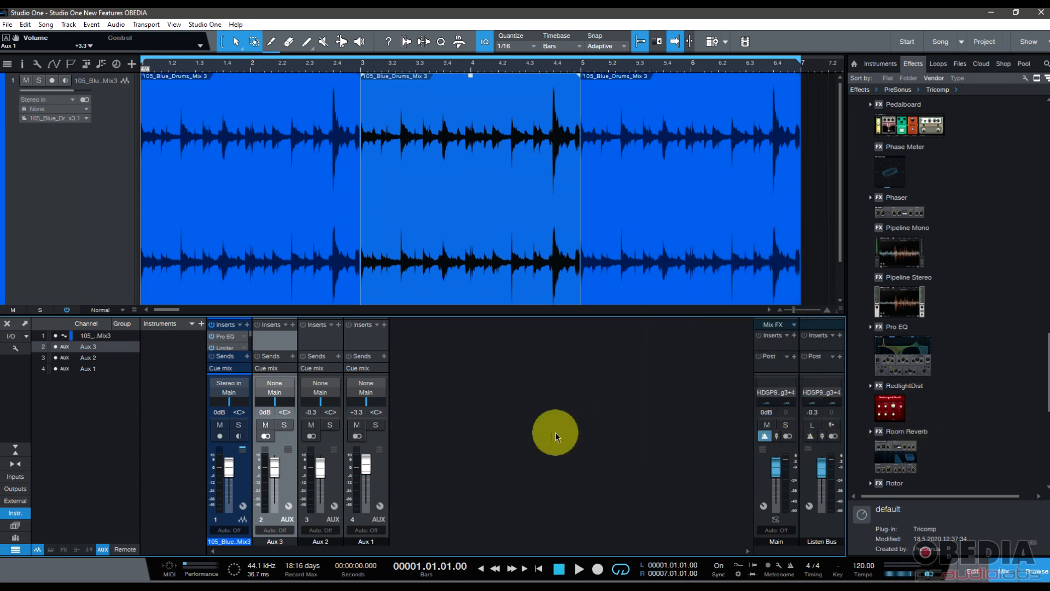
mouse_move(467, 409)
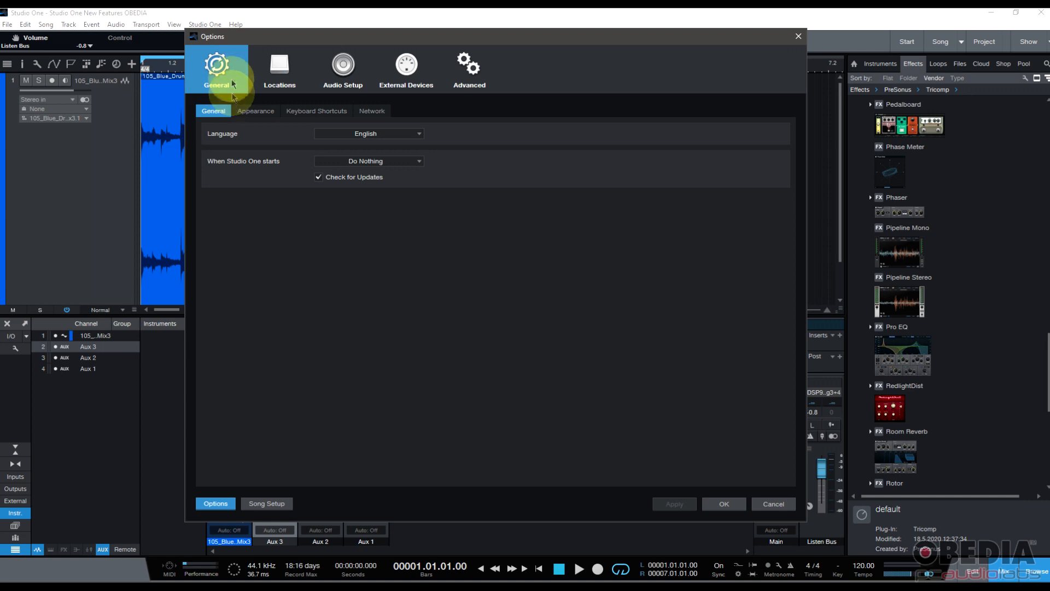
- Show the Audio Setup page with the Hammerfall DSP device settings
left_click(342, 67)
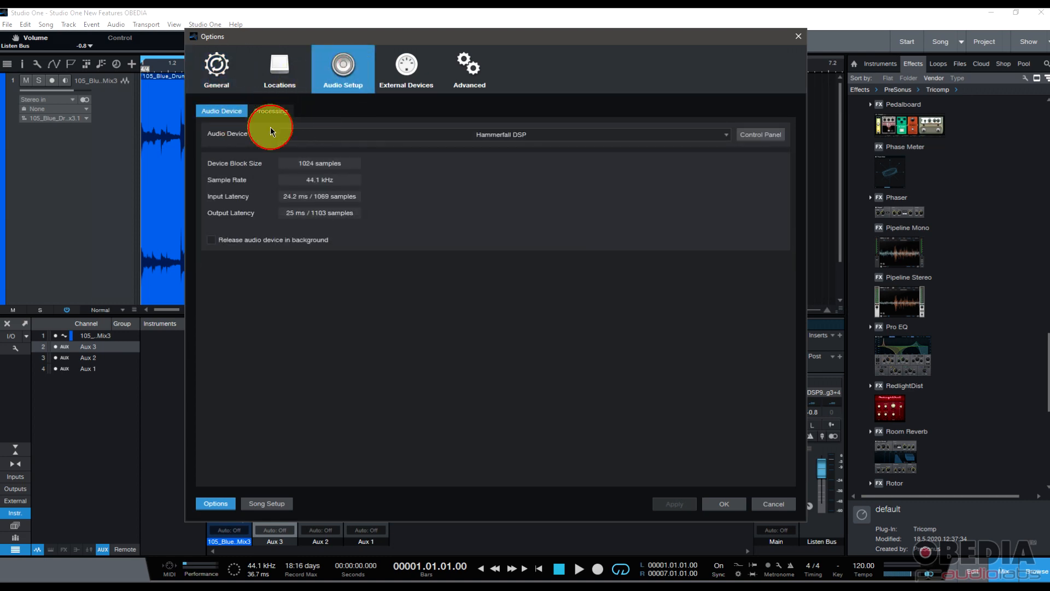
mouse_move(288, 499)
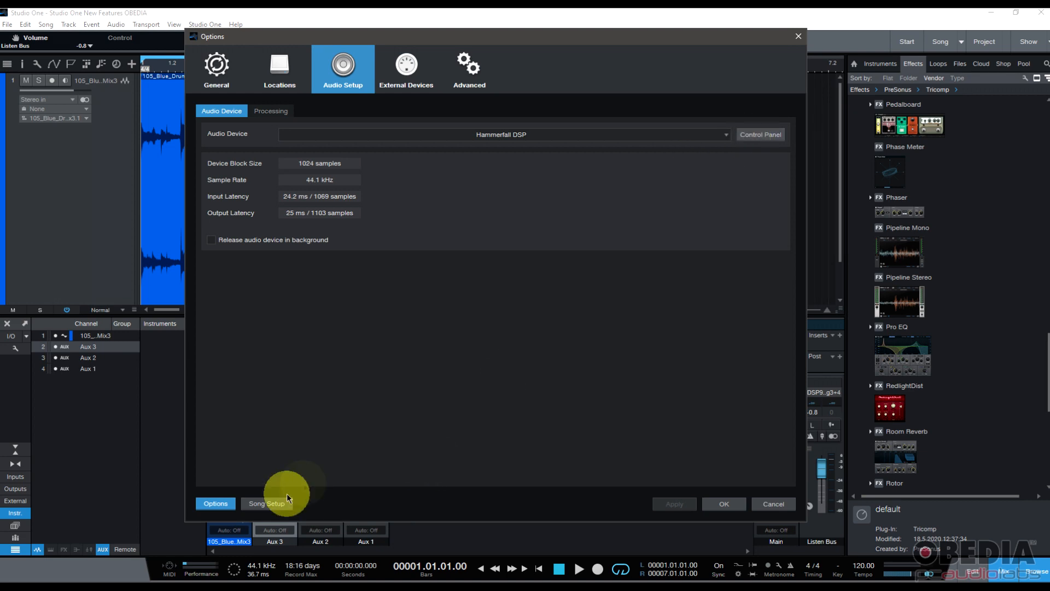
- In Song Setup, set Resolution to 64 Bit Float, then back to 24 Bit
left_click(266, 503)
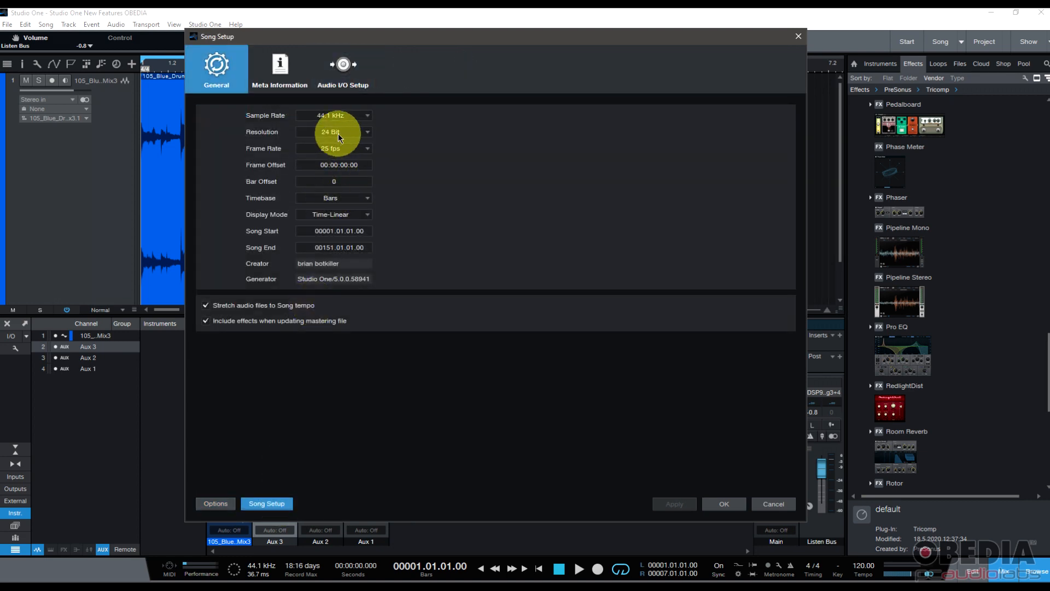
left_click(333, 132)
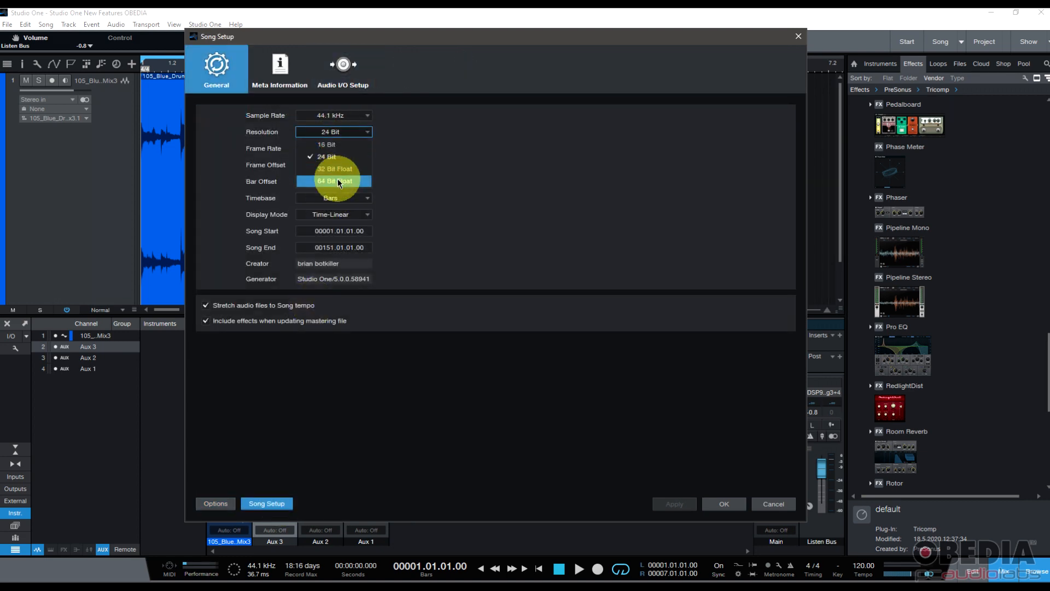
left_click(338, 181)
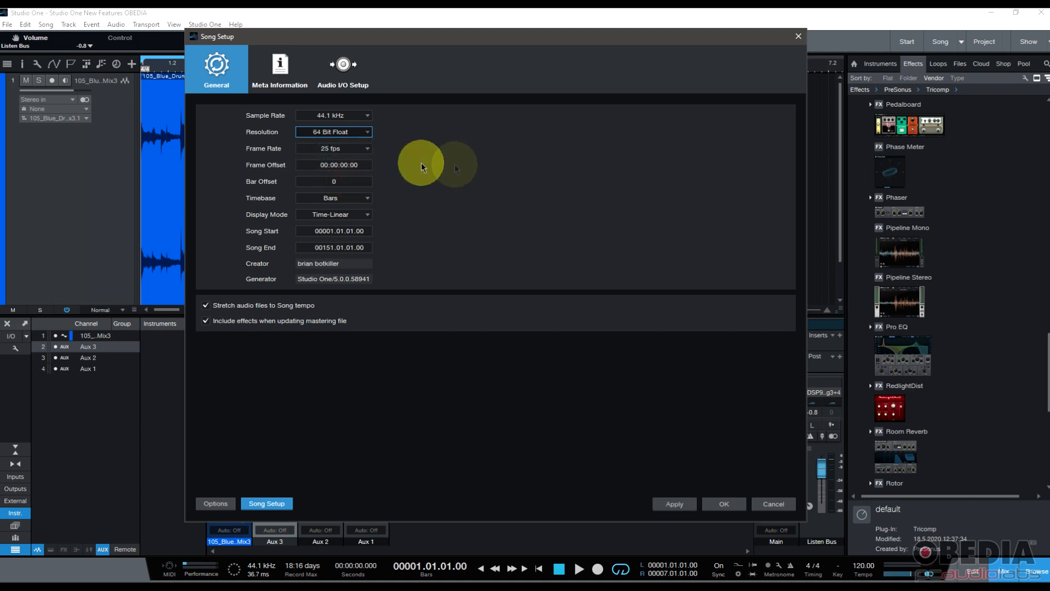
left_click(334, 131)
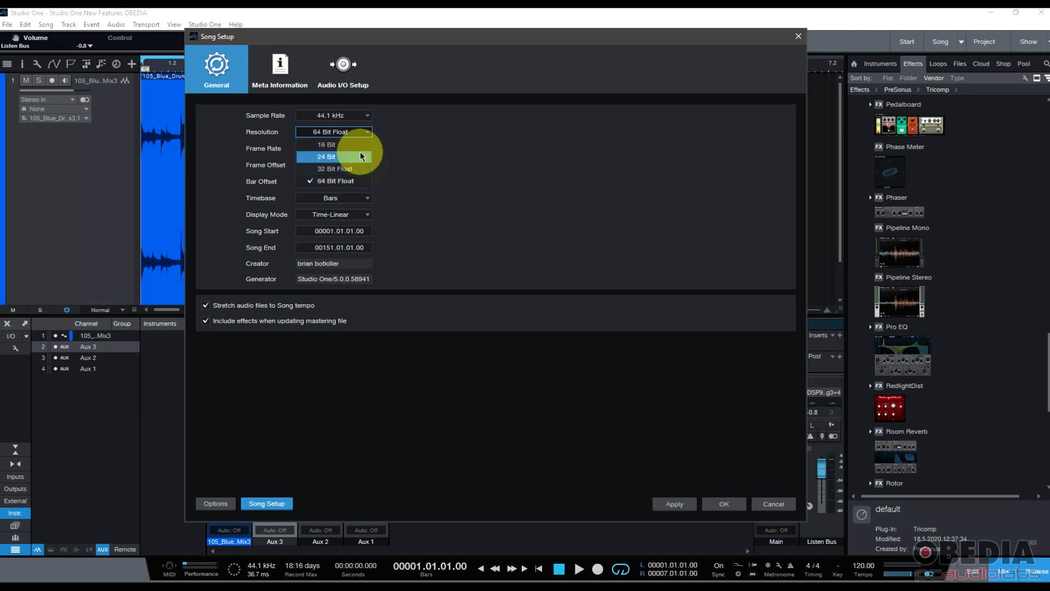
left_click(326, 156)
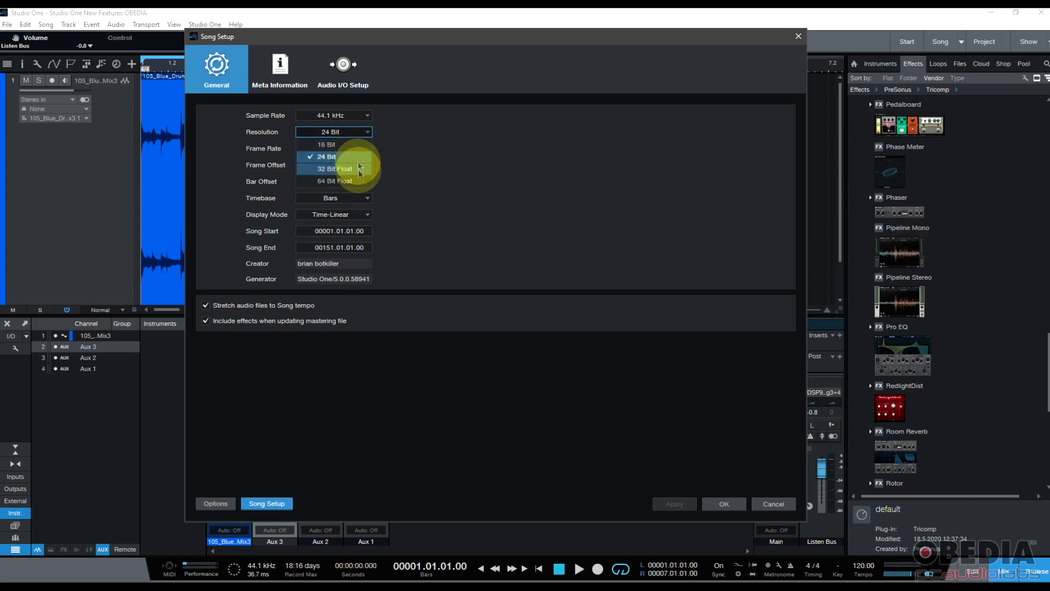
left_click(337, 181)
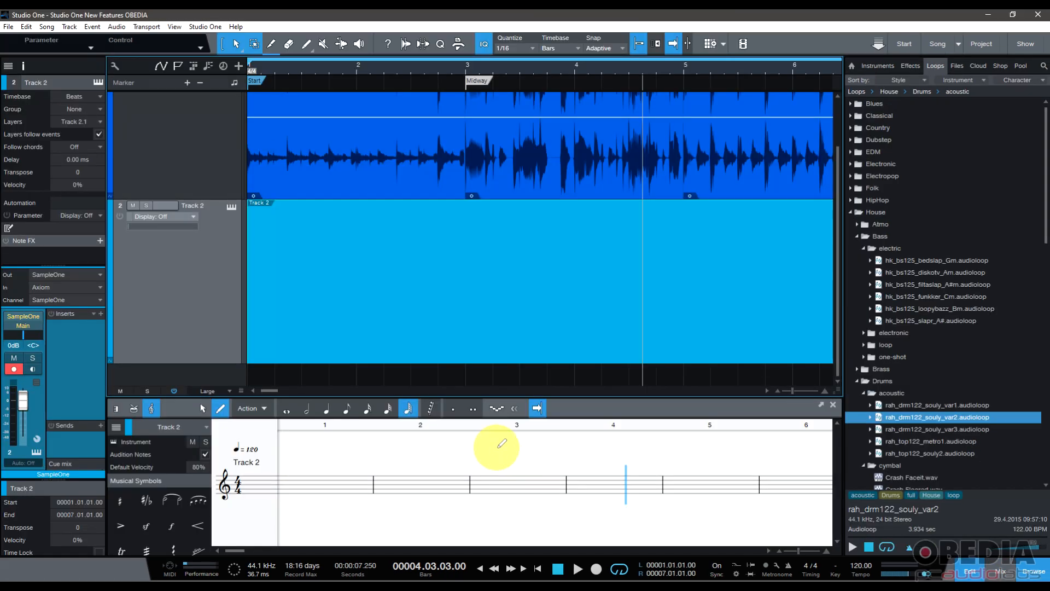
mouse_move(492, 458)
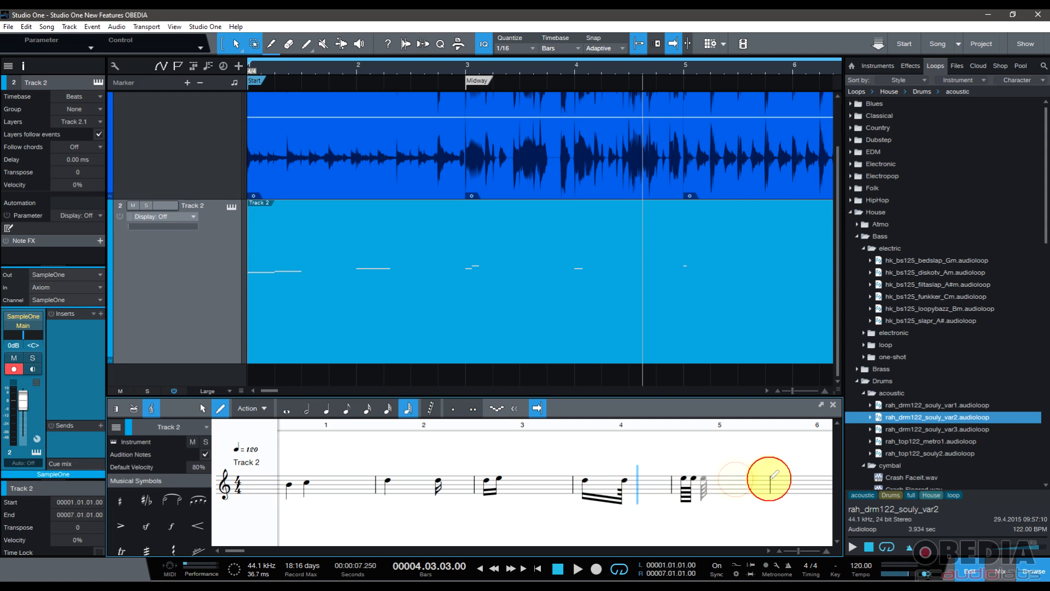
- Paint notes onto Track 2's staff in the Score View editor
left_click(439, 480)
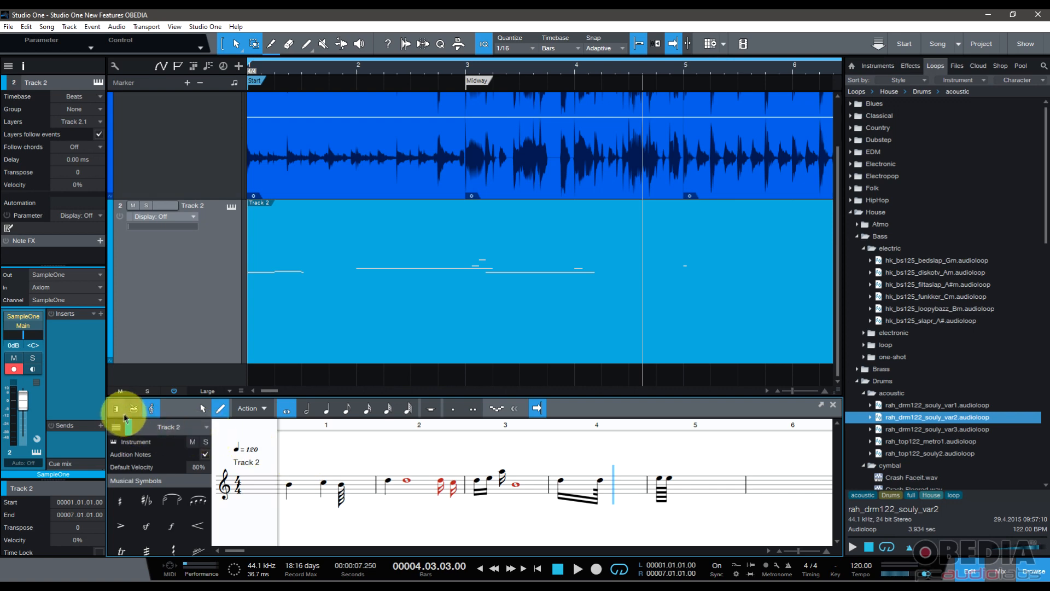
left_click(115, 409)
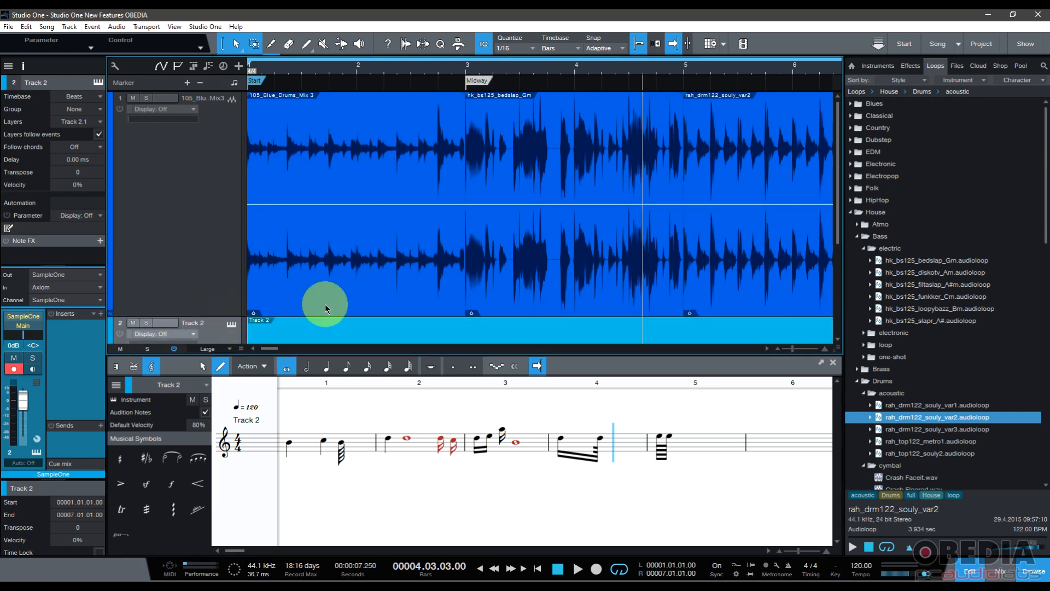
mouse_move(502, 253)
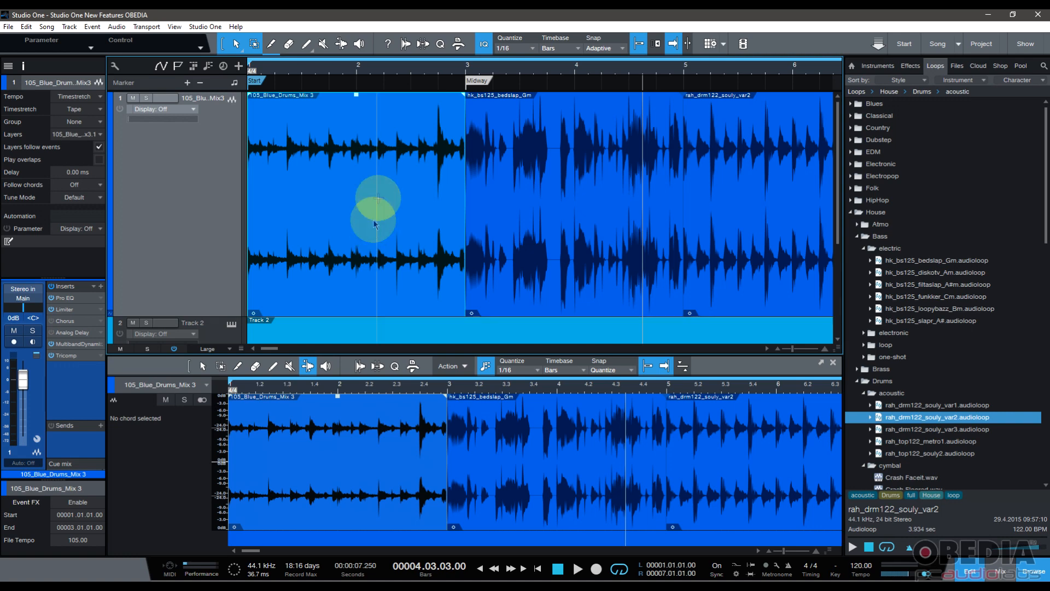
- Open the context menus of the first and last drum events to show clip gain envelopes
right_click(376, 225)
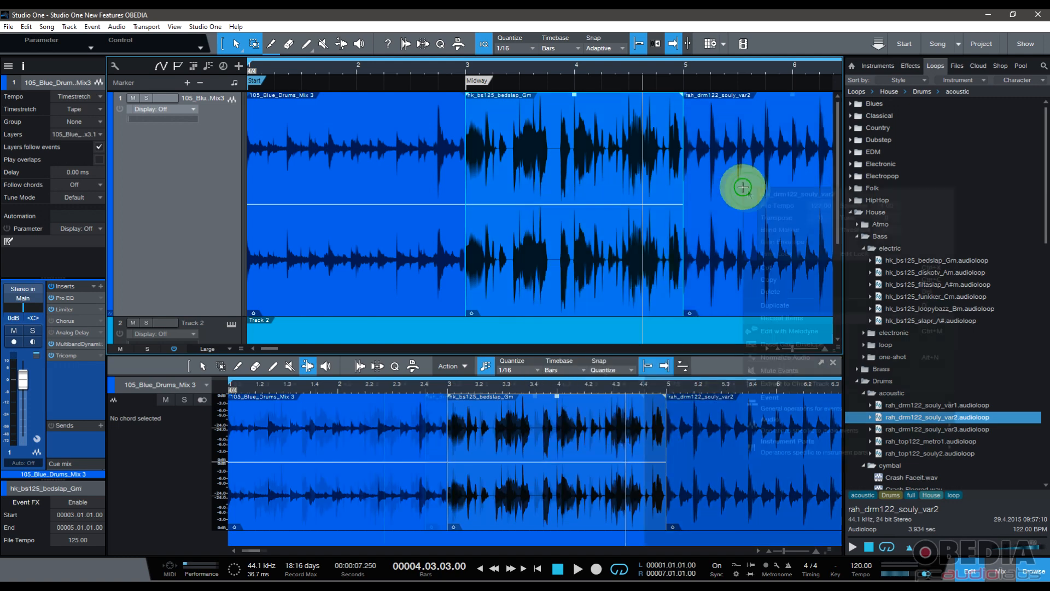
right_click(742, 187)
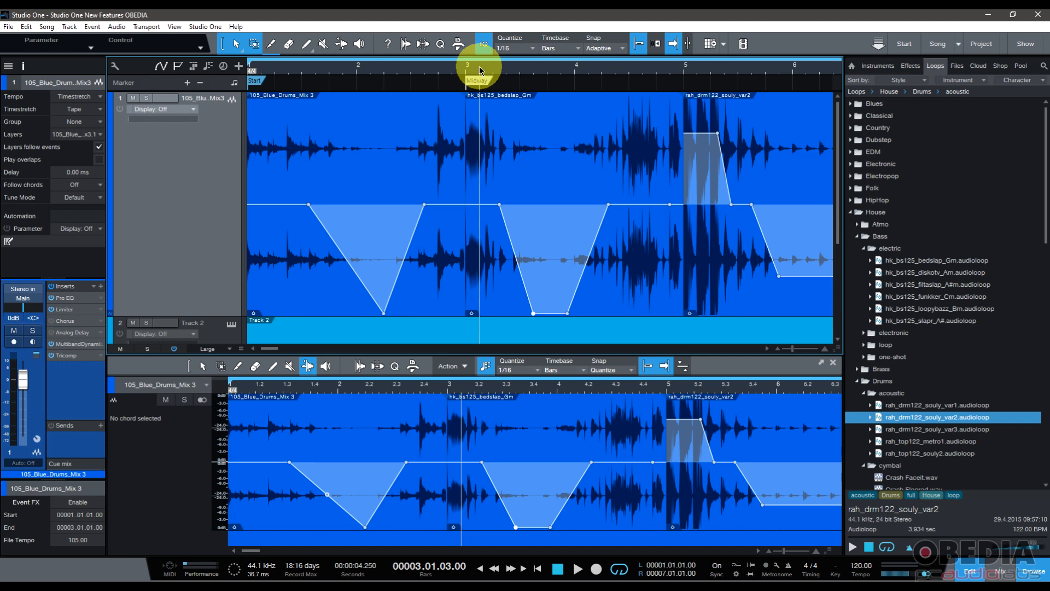
- Lower the first drum event's gain envelope at its start and play it back
left_click(474, 72)
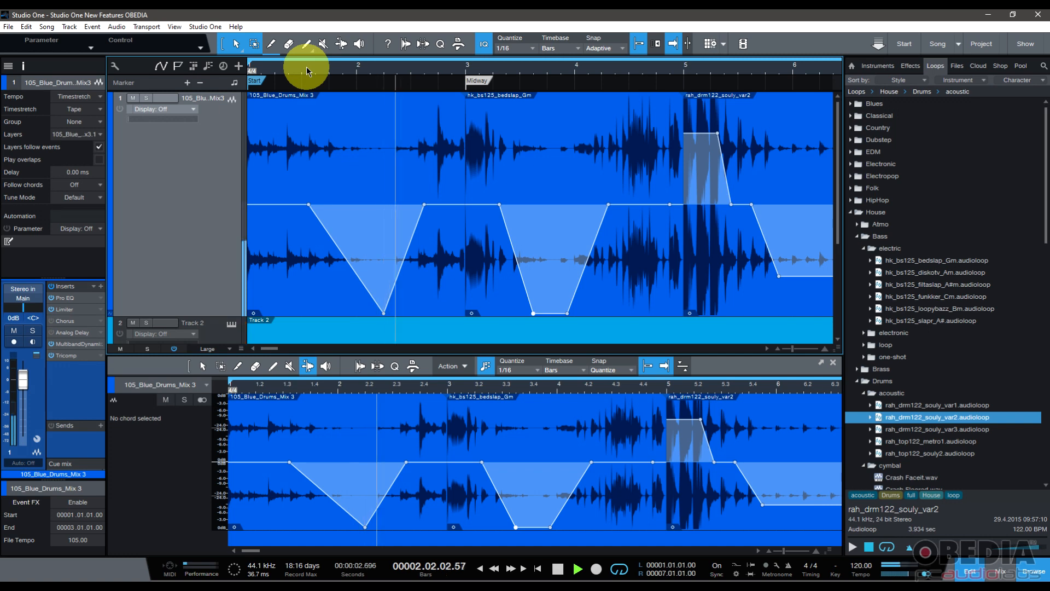
left_click(557, 569)
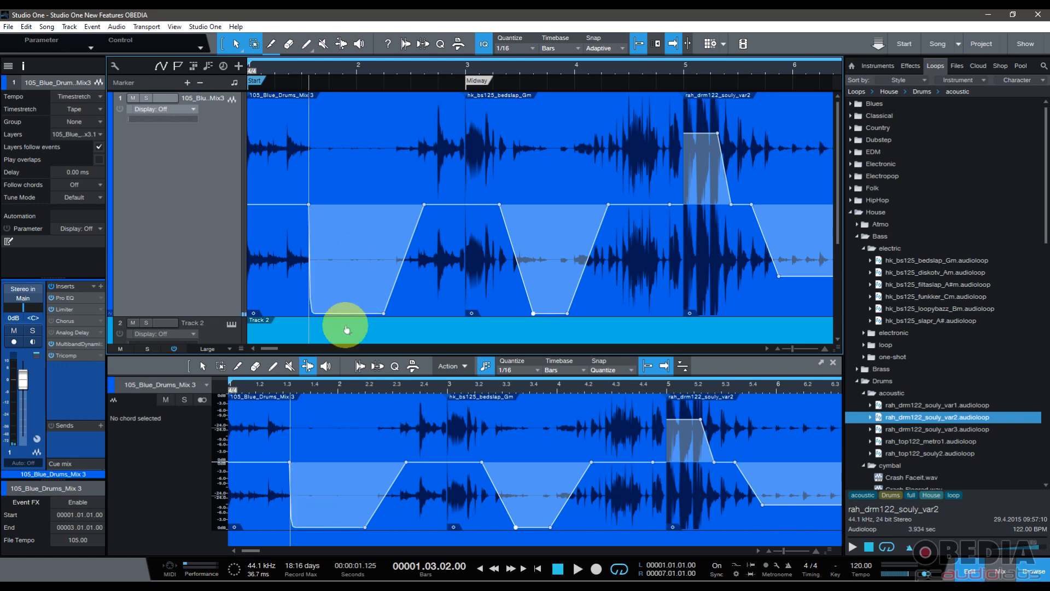
left_click(293, 71)
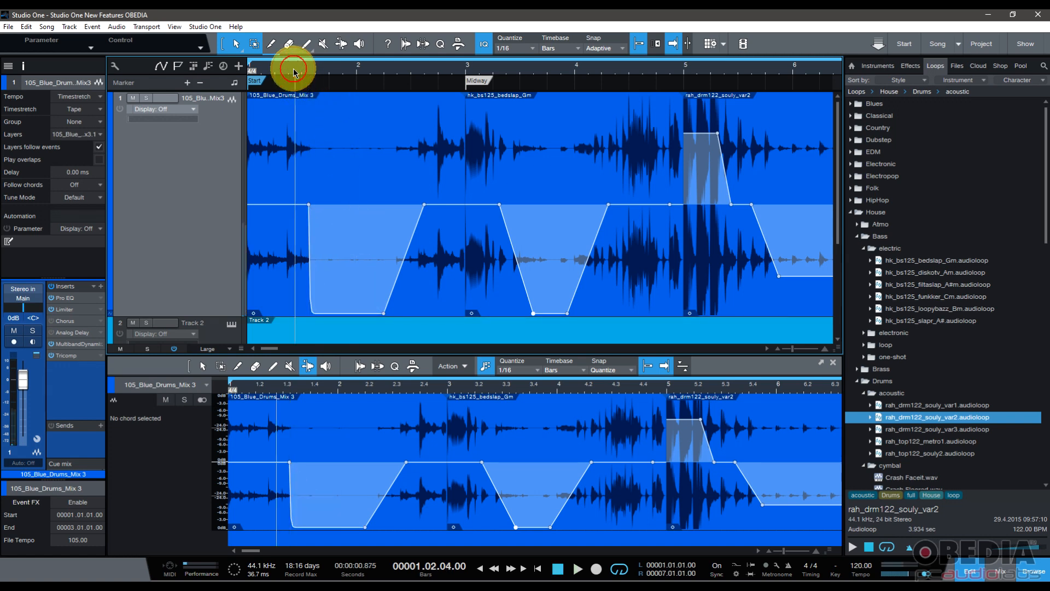
left_click(577, 569)
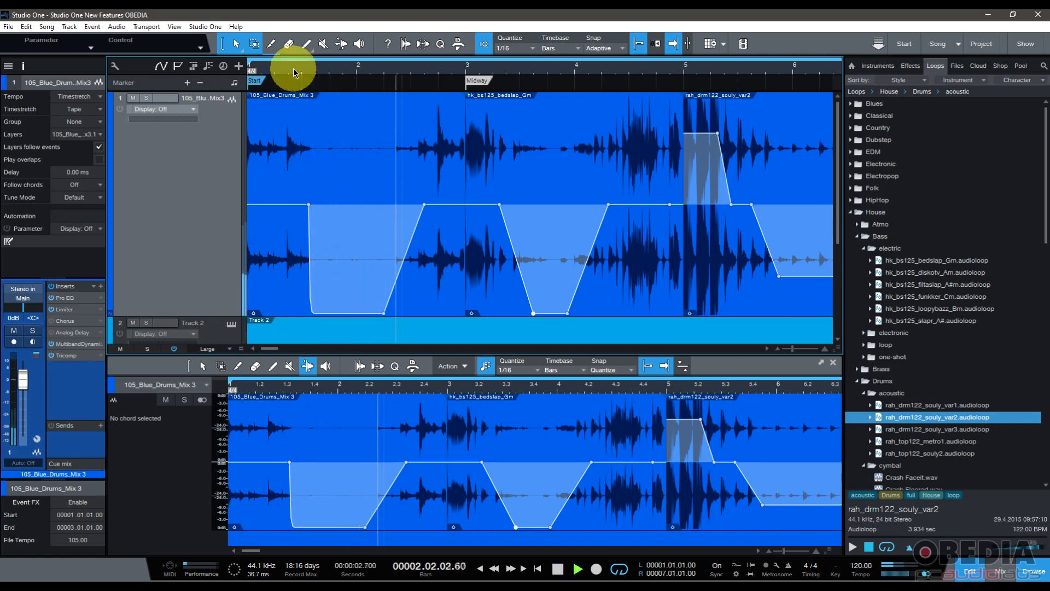
left_click(557, 568)
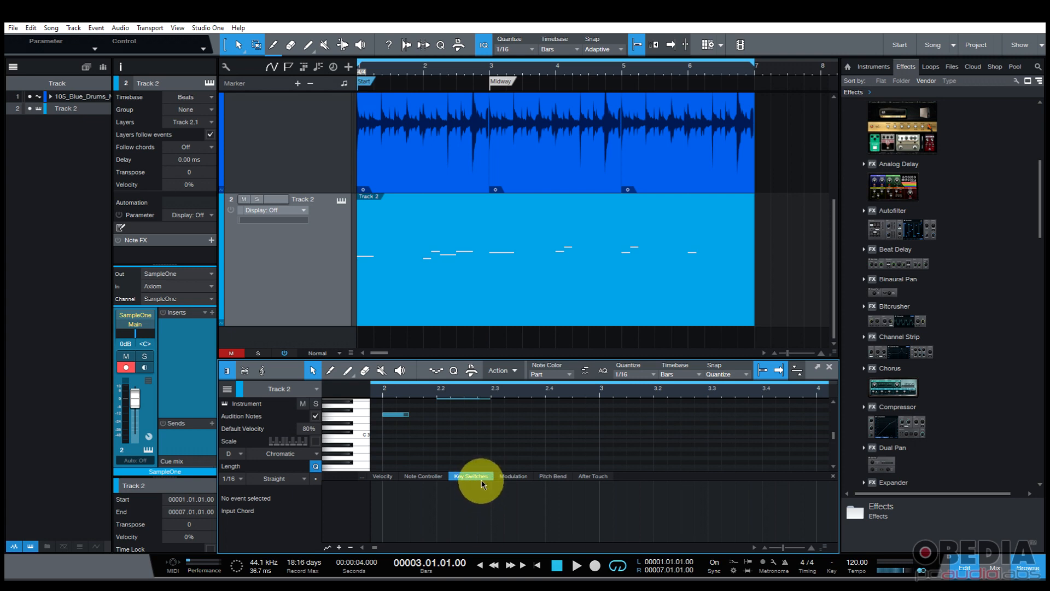
mouse_move(487, 485)
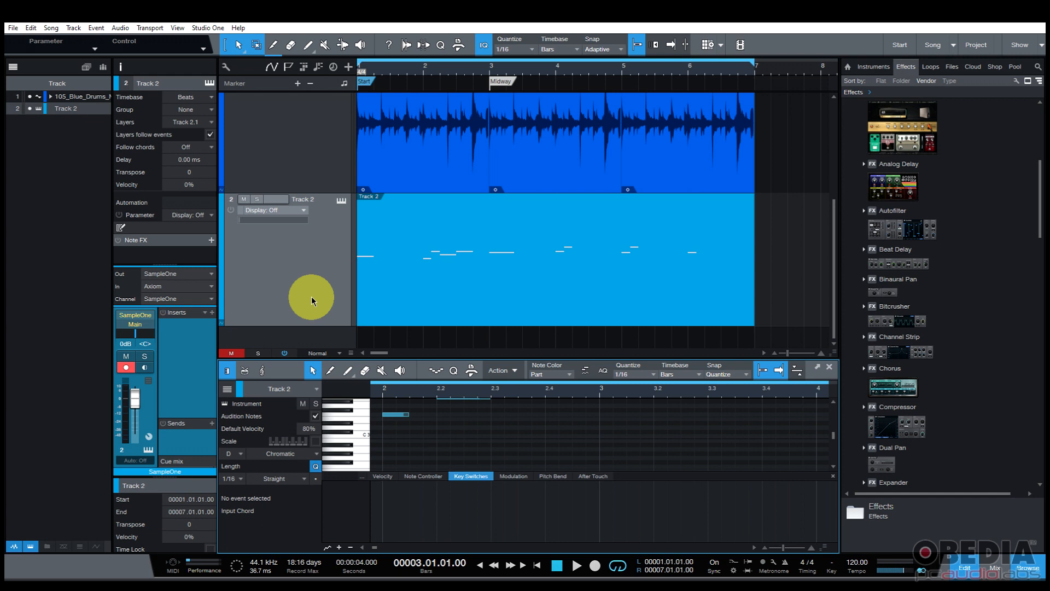
mouse_move(290, 275)
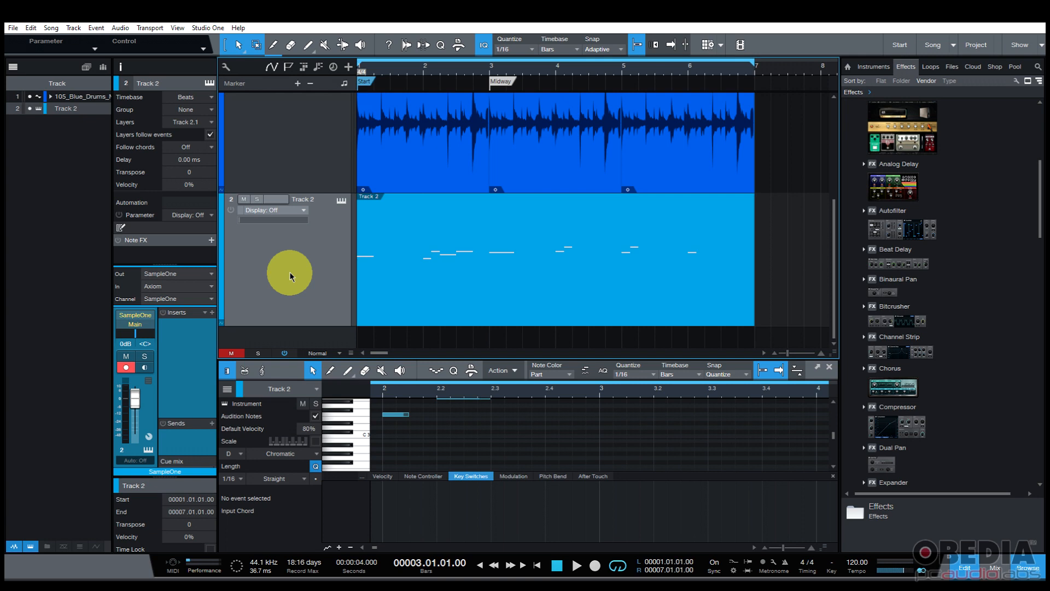
mouse_move(310, 290)
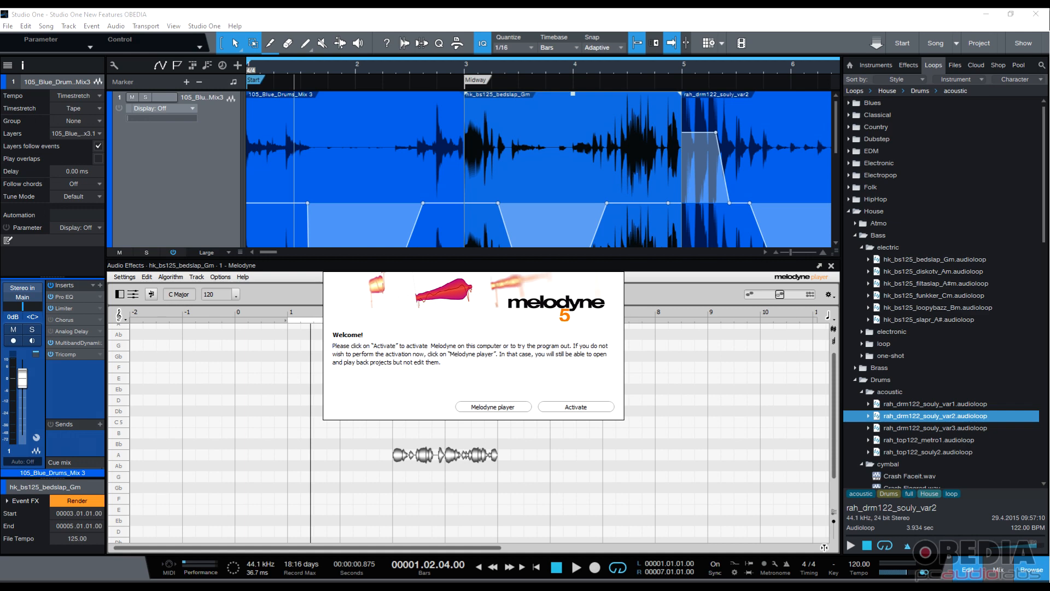
- Dismiss the Melodyne welcome prompt for the hk_bs125_bedslap_Gm loop
left_click(493, 406)
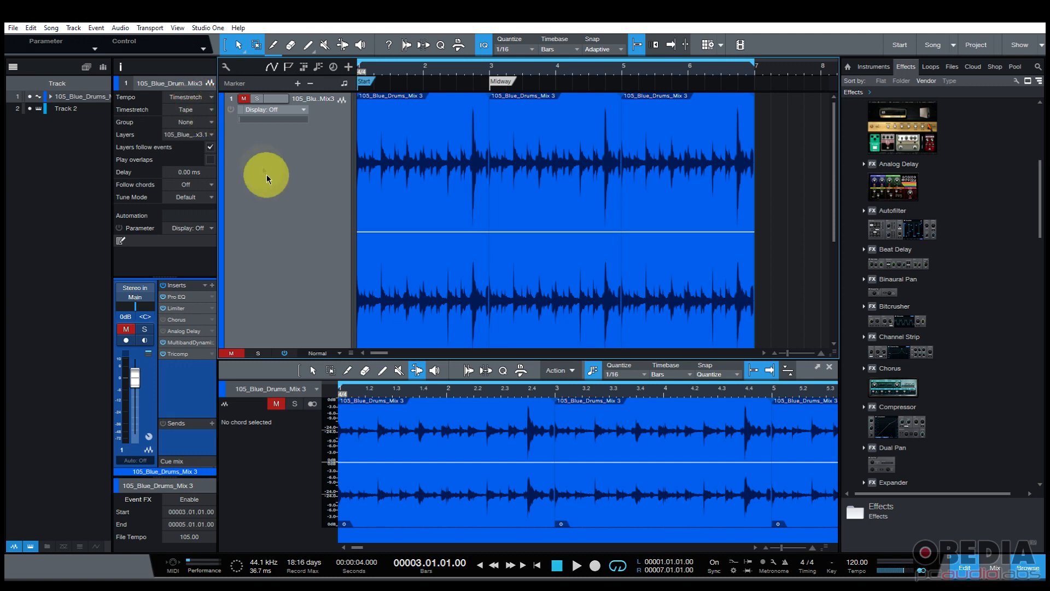
mouse_move(208, 111)
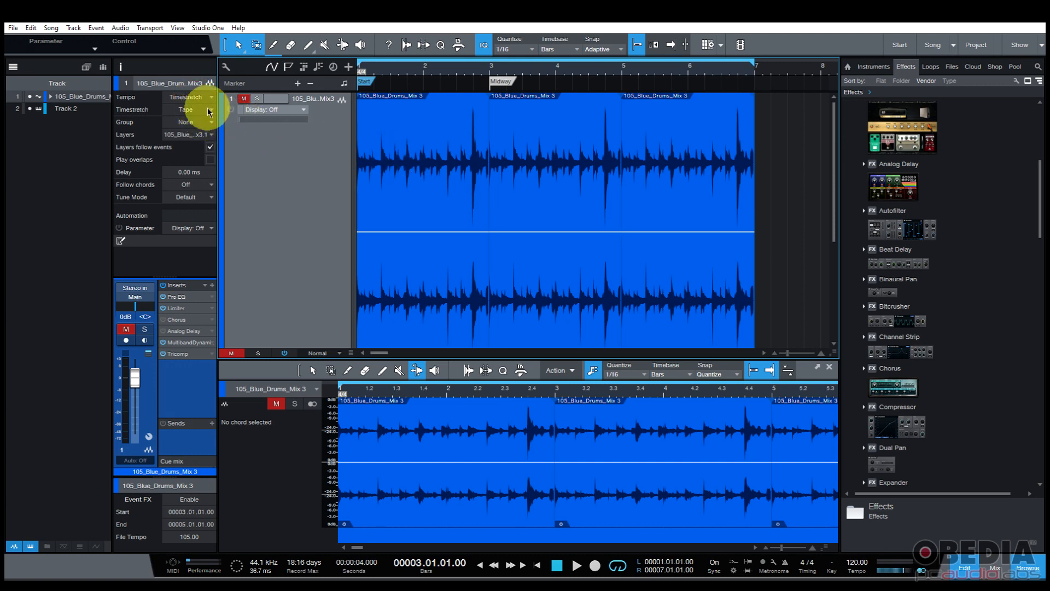
mouse_move(204, 128)
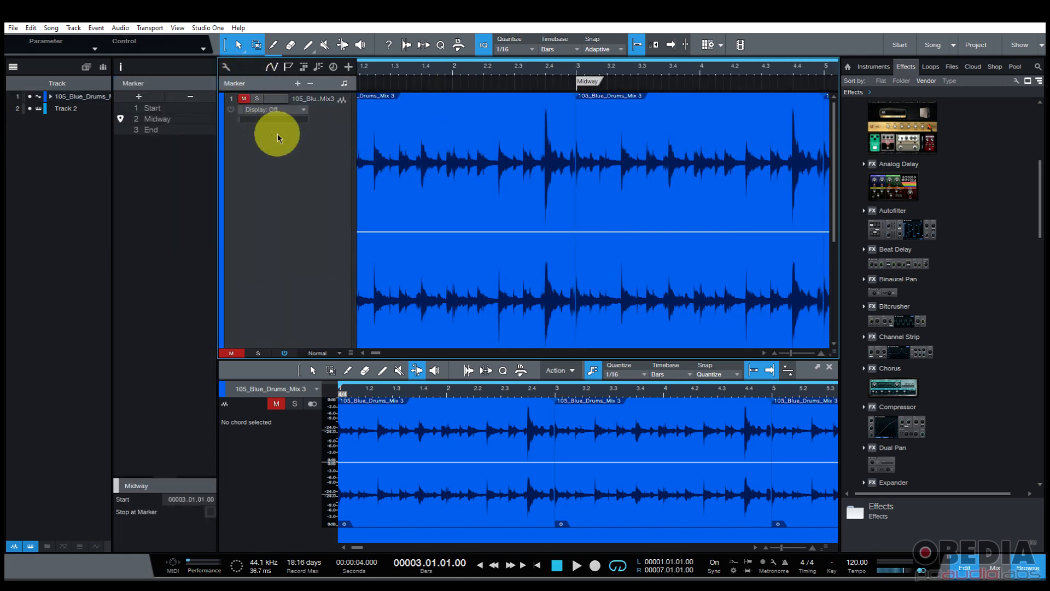
mouse_move(267, 124)
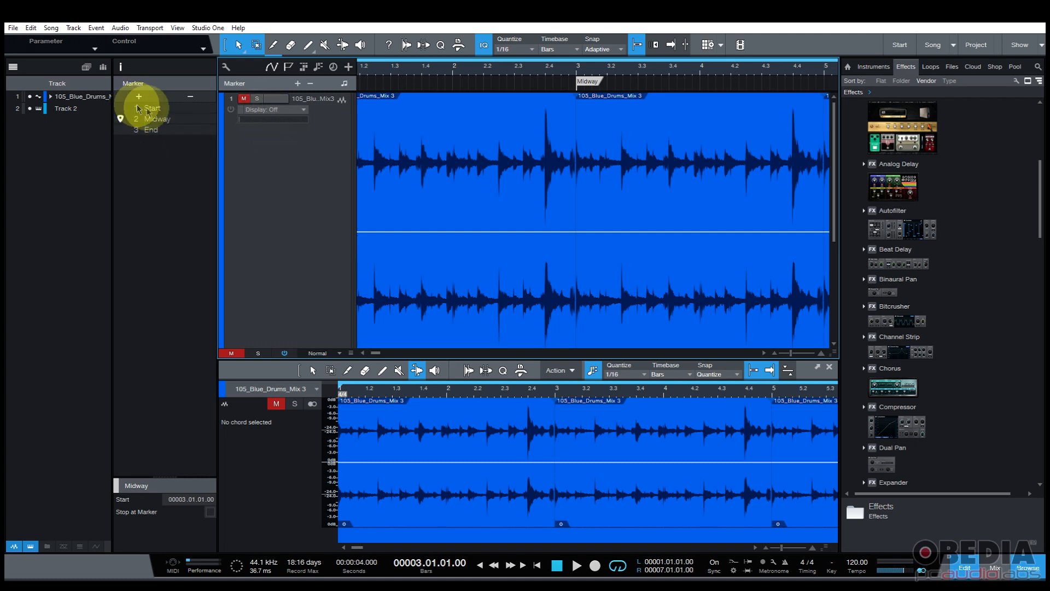
- Inspect another marker, then the Start marker at bar 1
left_click(151, 129)
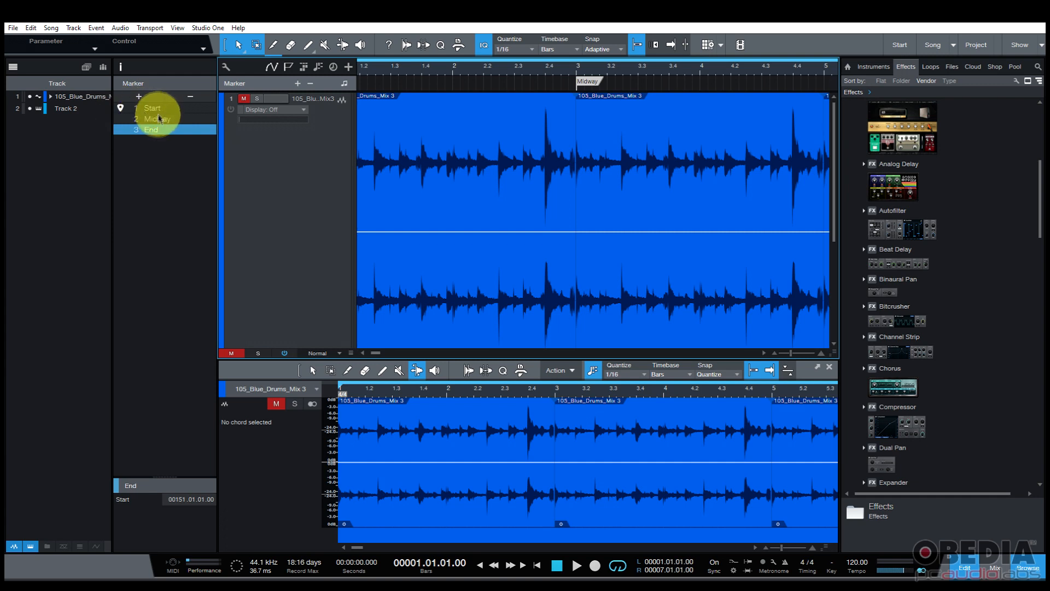
left_click(152, 108)
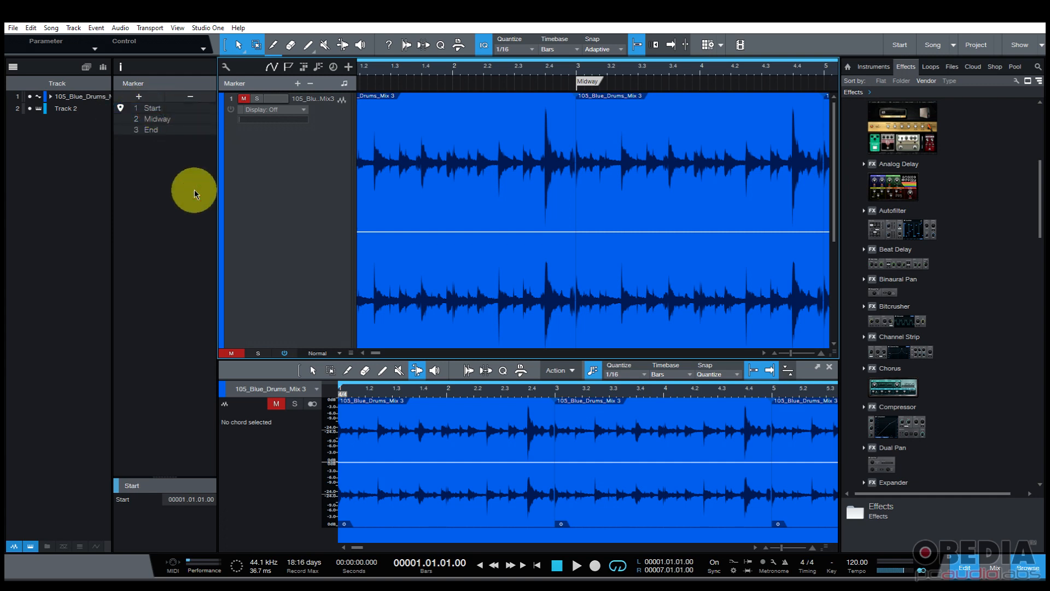
mouse_move(623, 266)
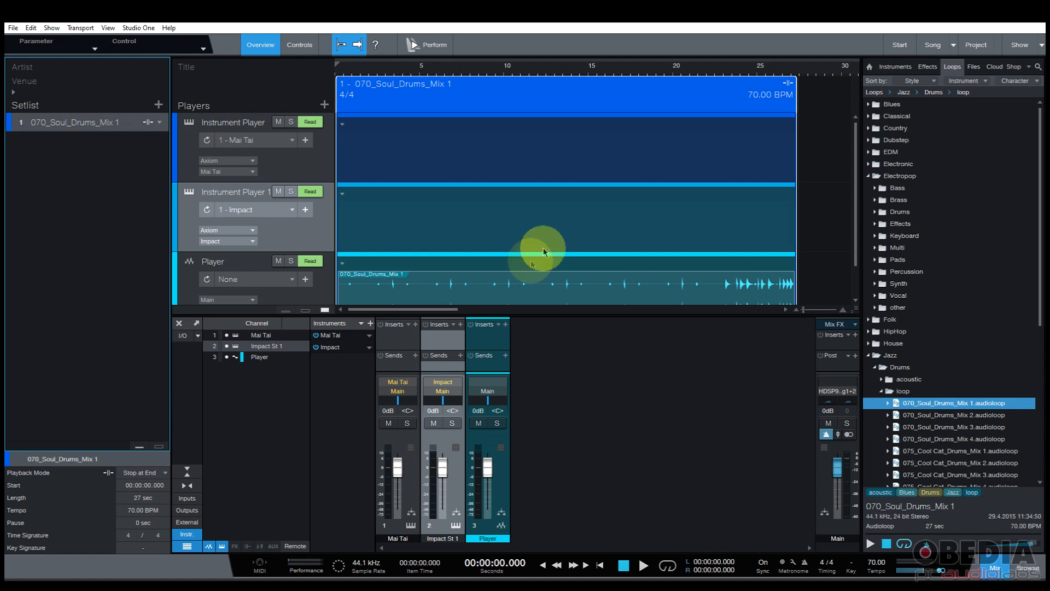
mouse_move(626, 293)
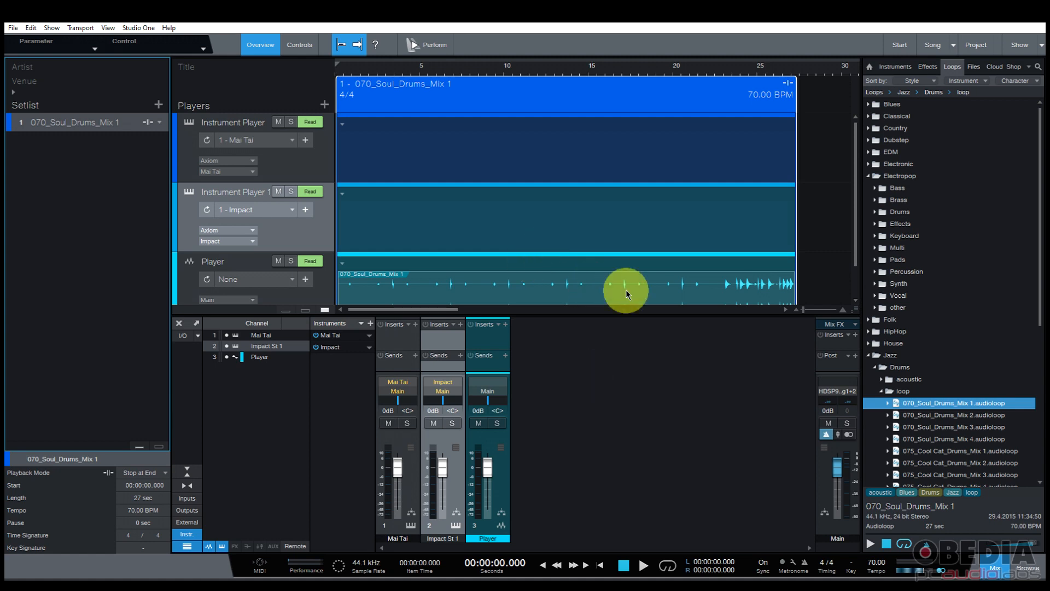
mouse_move(1018, 45)
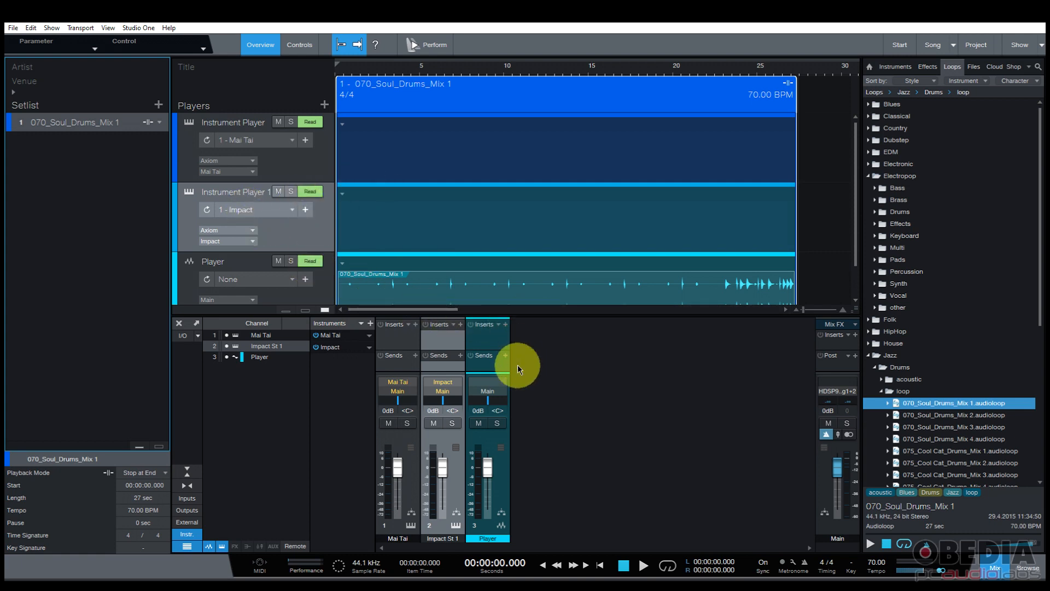
mouse_move(524, 364)
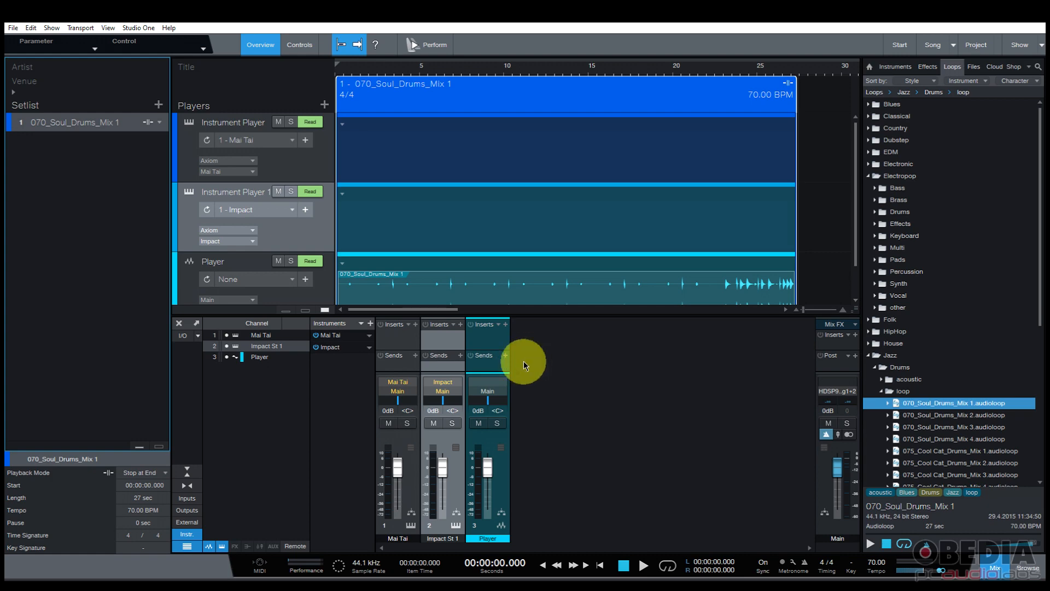
mouse_move(564, 253)
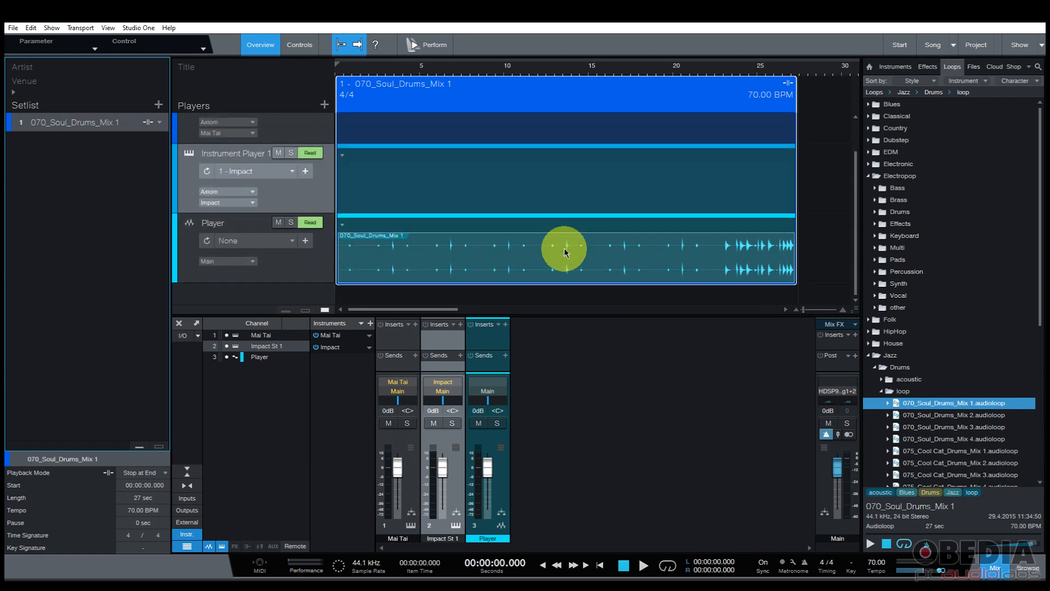
mouse_move(956, 113)
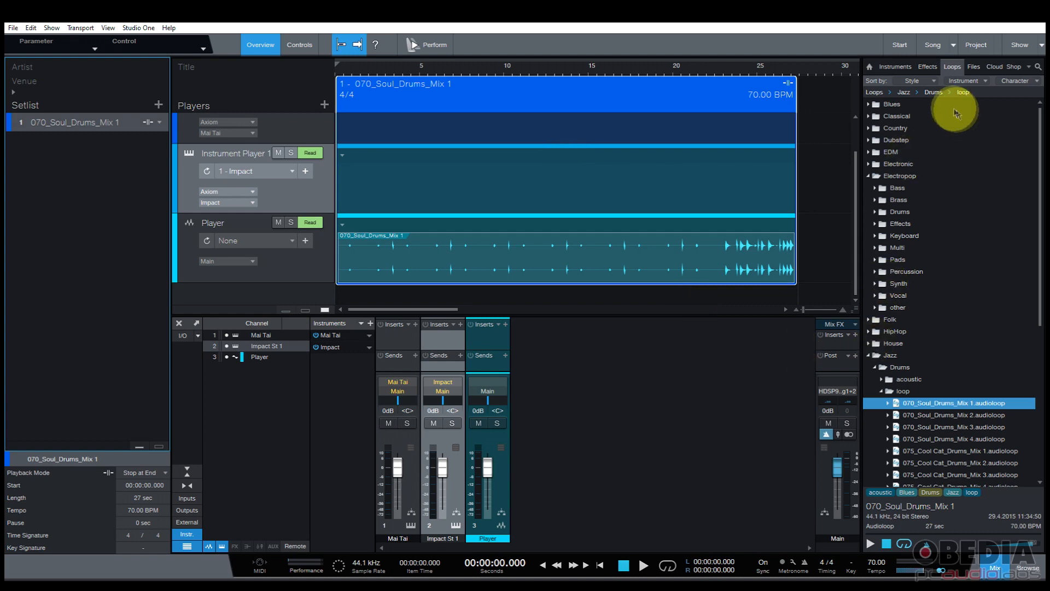
- Open the Instruments browser on the Show page to find PreSonus Impact
left_click(893, 66)
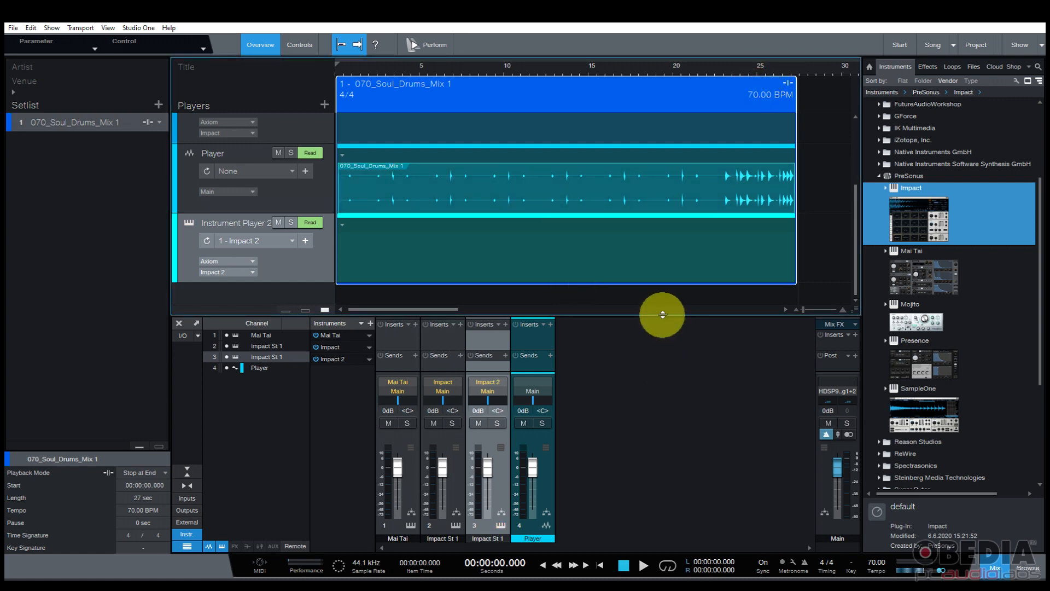
mouse_move(927, 123)
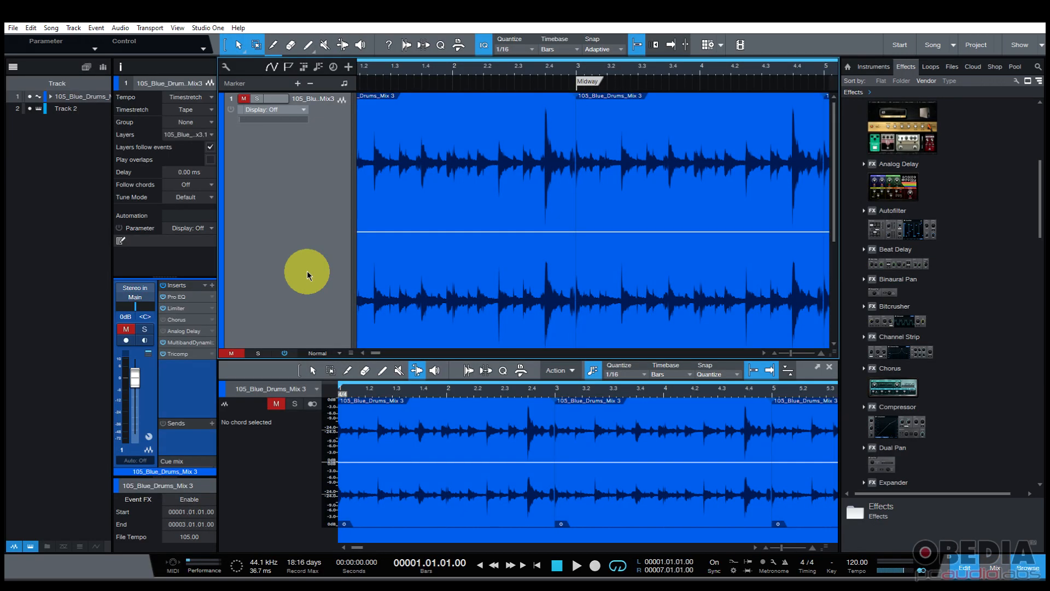
mouse_move(308, 281)
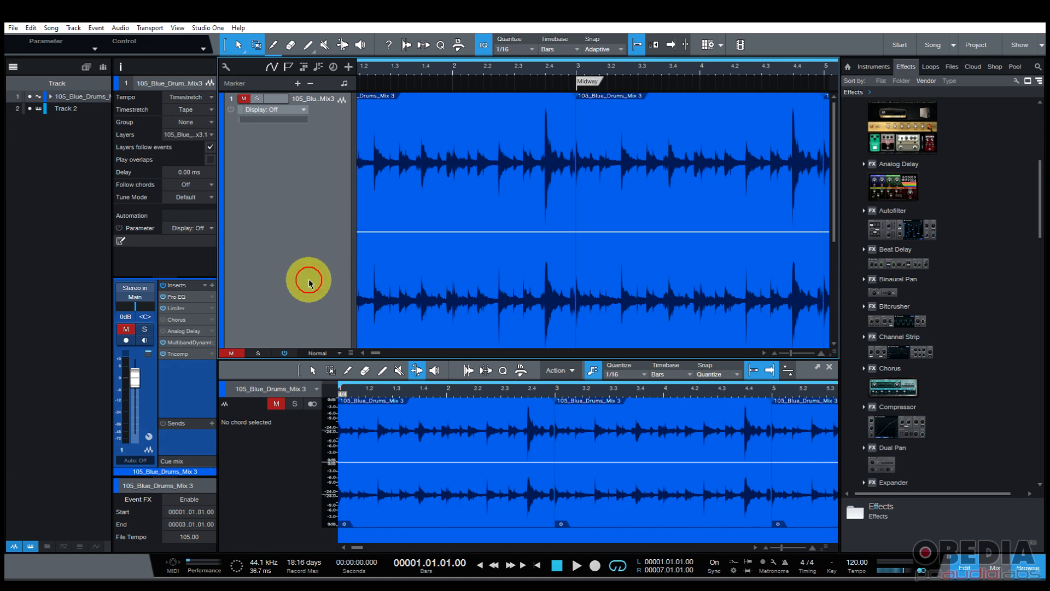
mouse_move(489, 215)
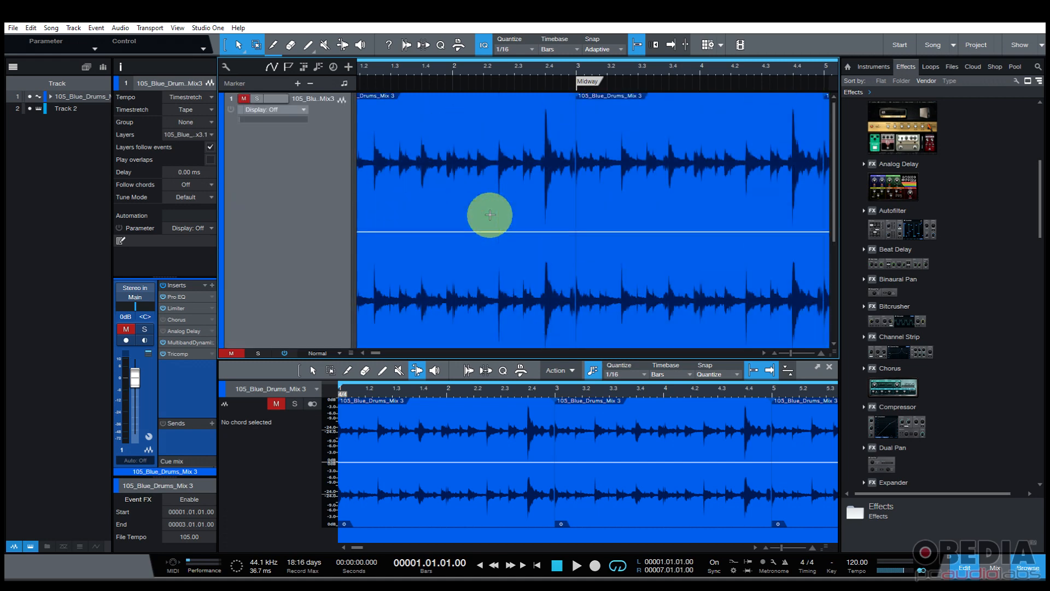
mouse_move(921, 60)
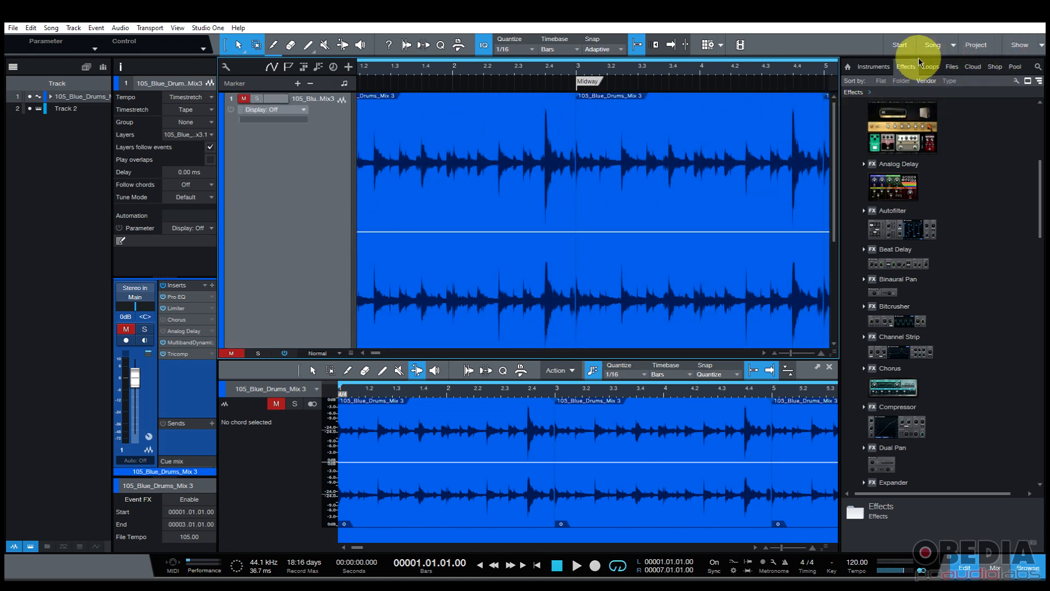
- Leave the drum song for the Start page showing recent files, artist profile and news
left_click(898, 45)
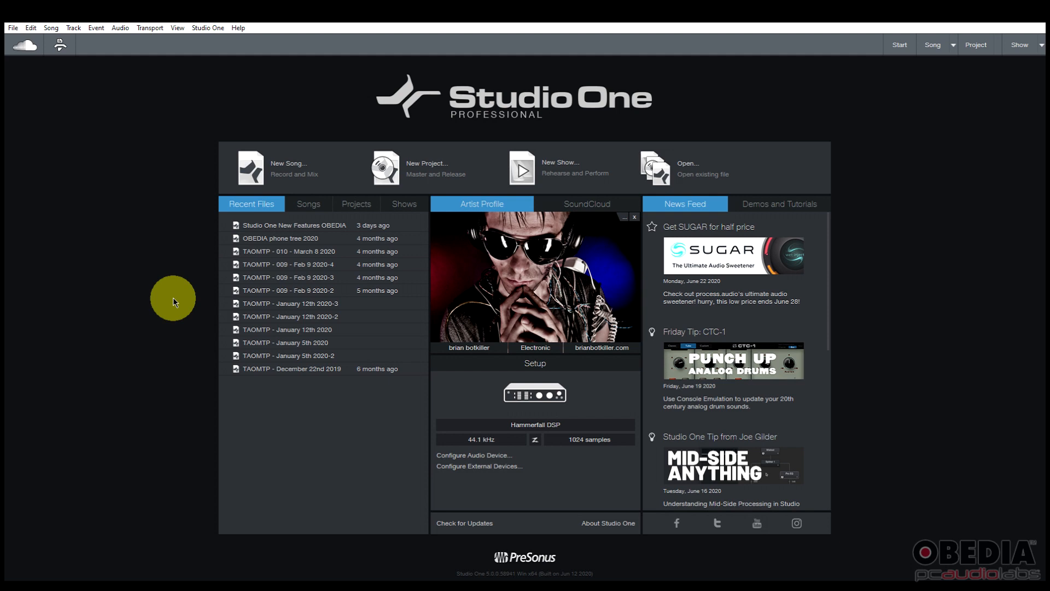